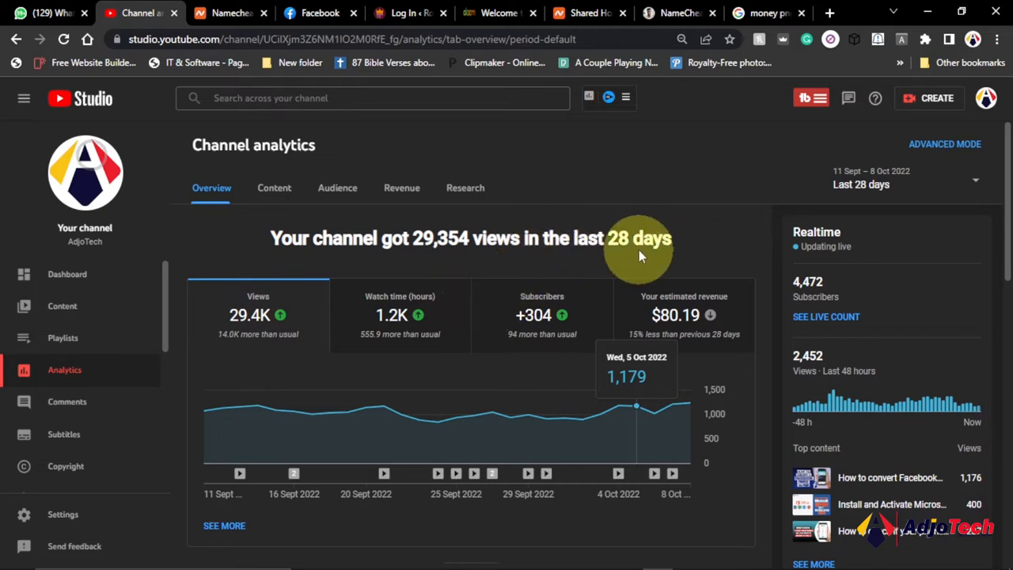
mouse_move(433, 266)
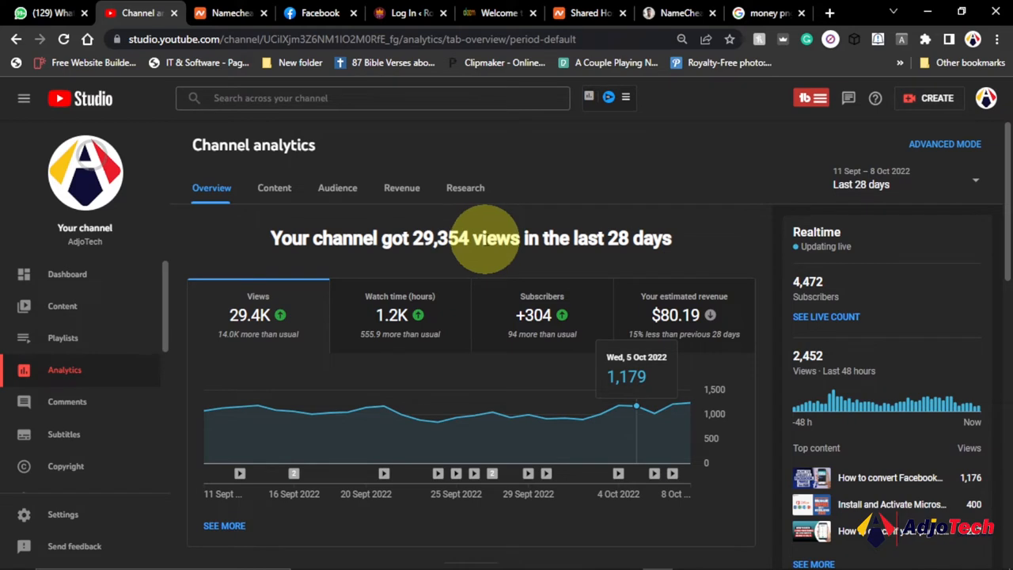
mouse_move(558, 342)
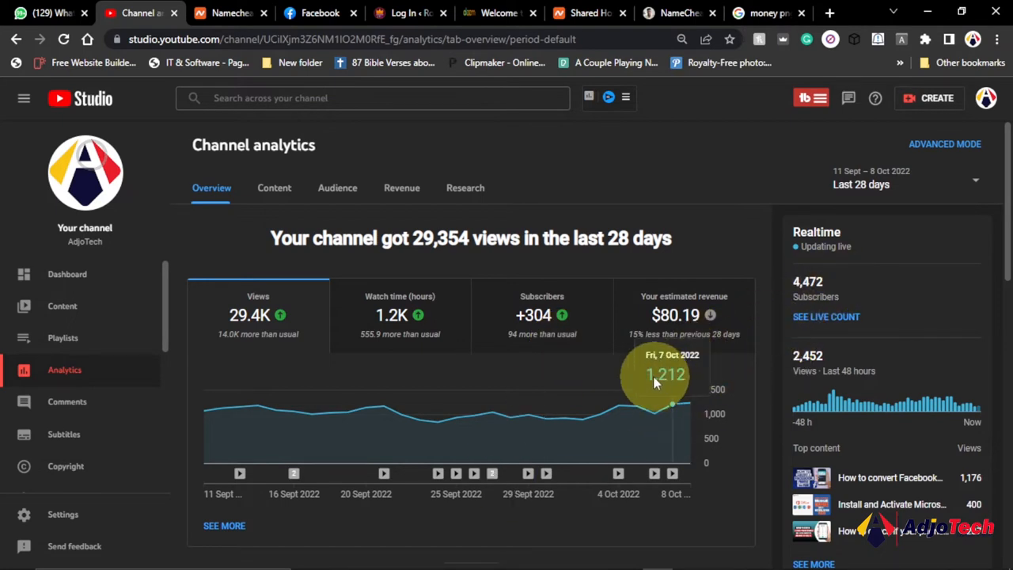
Highlight the Facebook-profile video's lifetime view count of 59,024 on the overview.
scroll("down", 3)
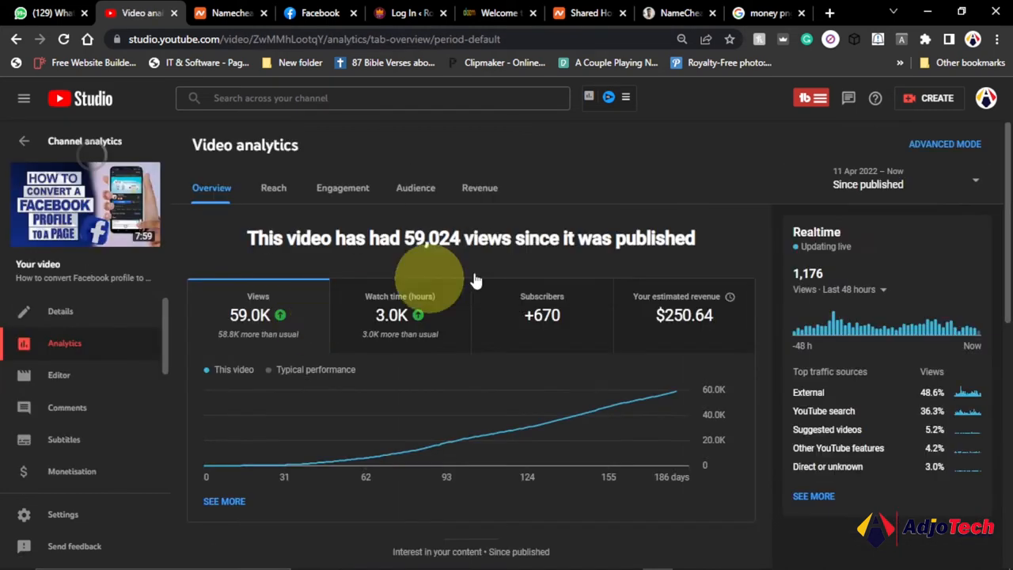
mouse_move(478, 374)
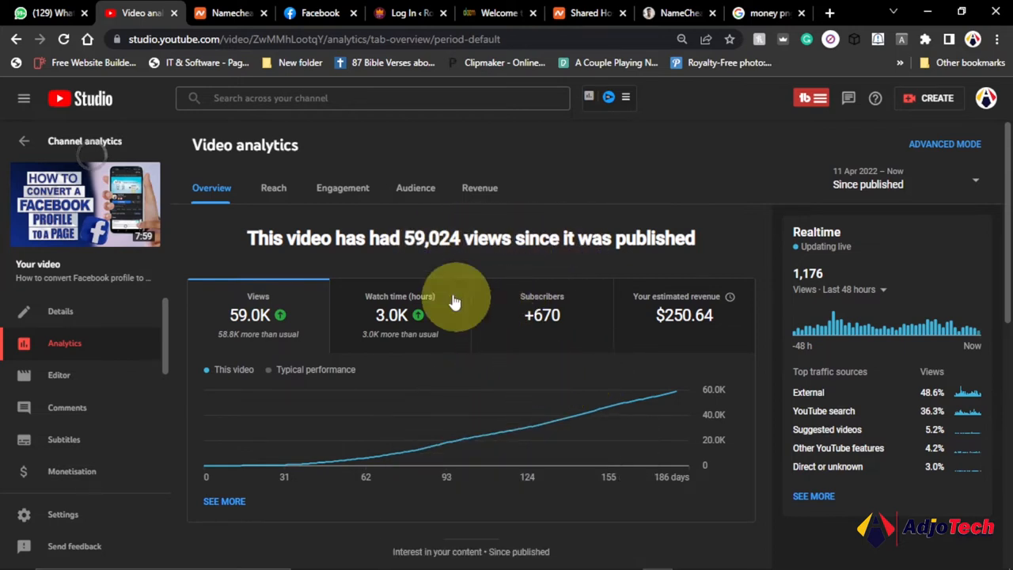
double_click(434, 238)
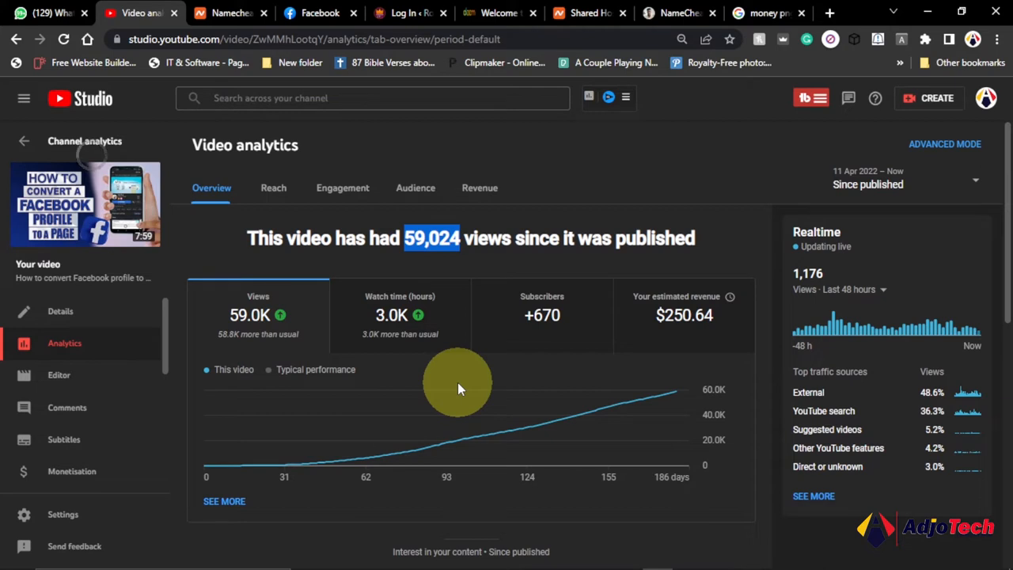
mouse_move(372, 244)
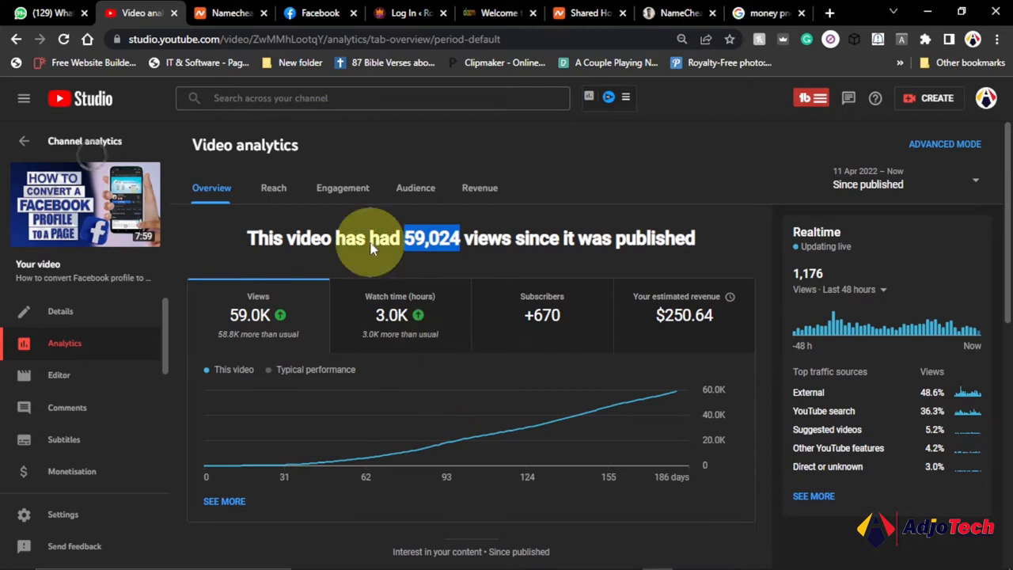
mouse_move(678, 325)
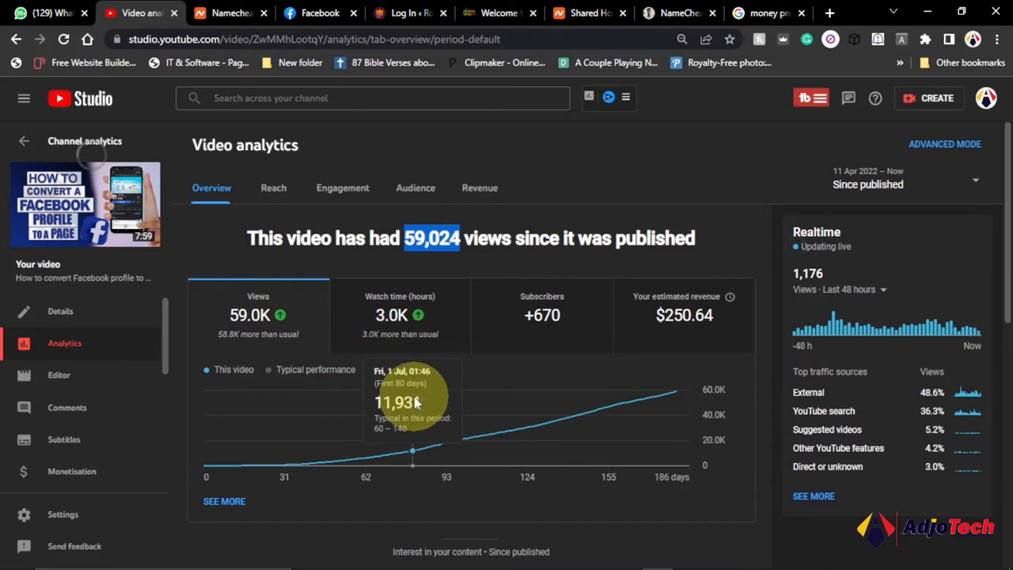
mouse_move(398, 453)
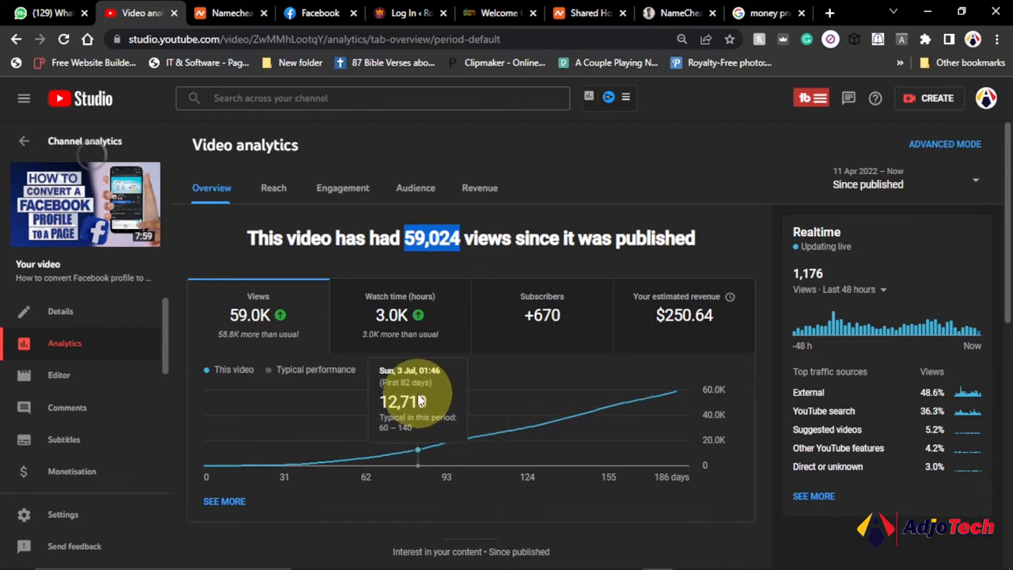
mouse_move(494, 385)
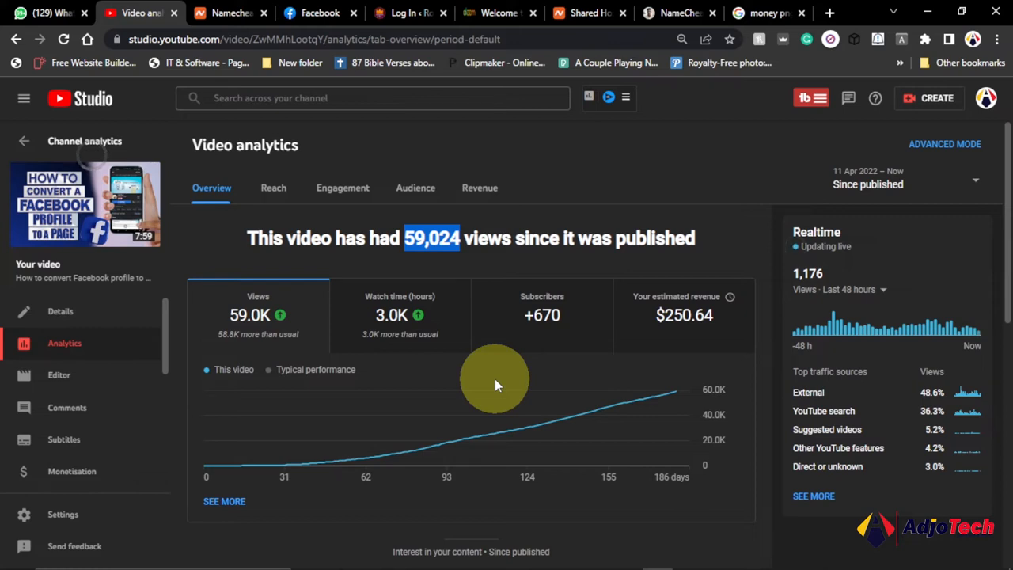
mouse_move(465, 382)
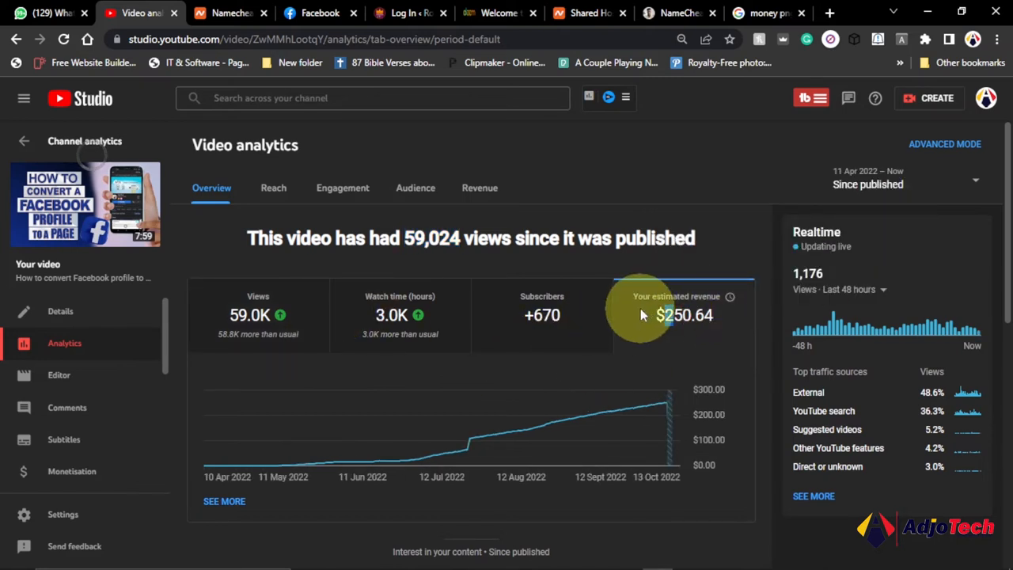
mouse_move(560, 341)
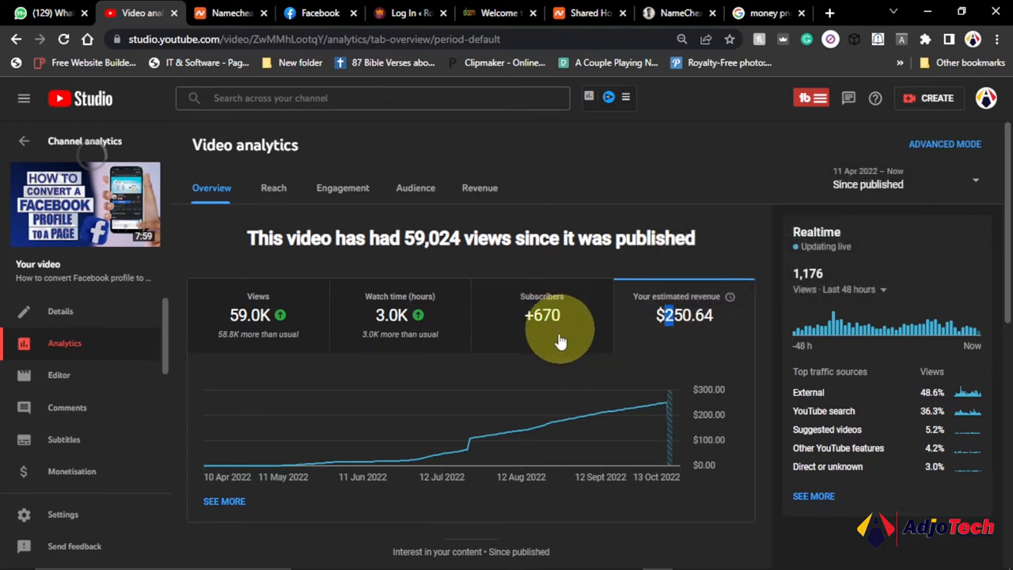
mouse_move(402, 370)
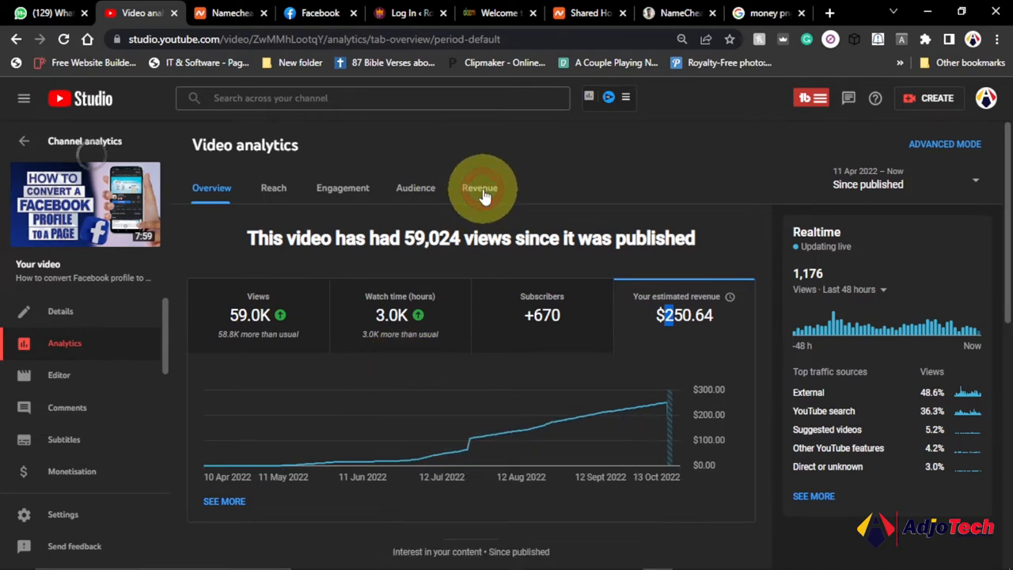
Switch the video's analytics to the Revenue section showing $250.64 estimated revenue.
left_click(480, 187)
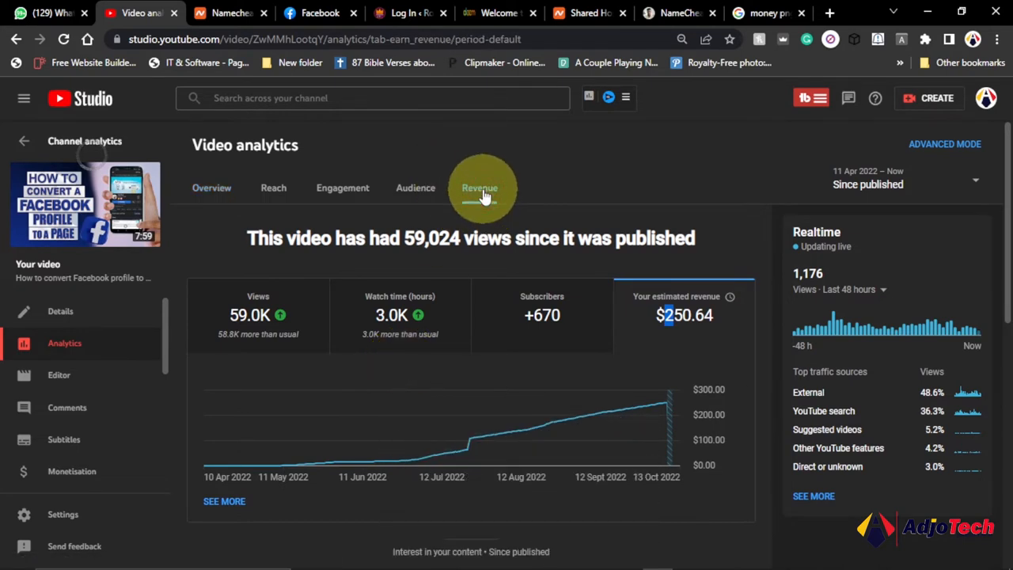
Review revenue figures ($250.64, $4.28 RPM, $8.24 CPM) and head to Monetisation settings.
left_click(479, 186)
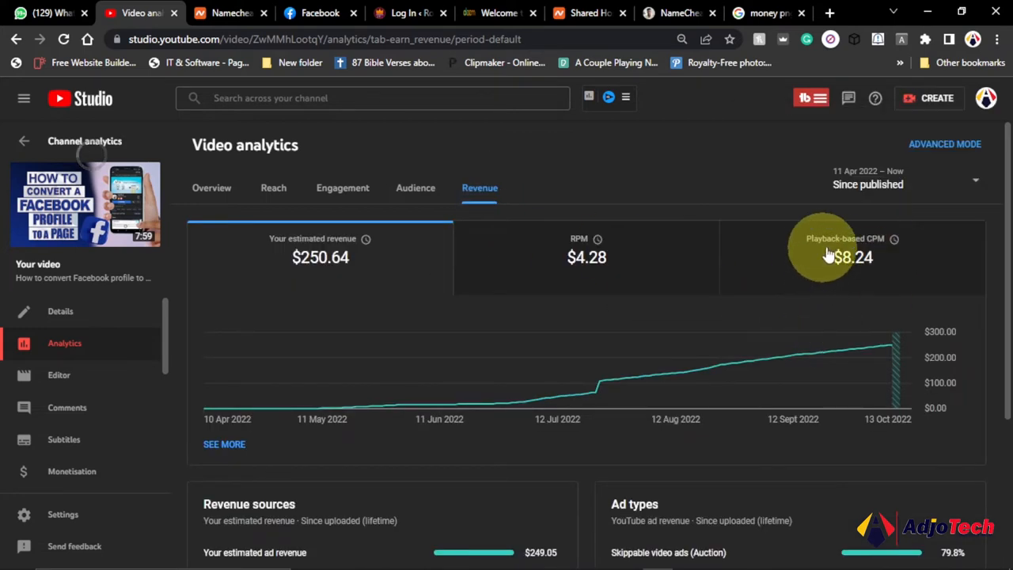
mouse_move(585, 253)
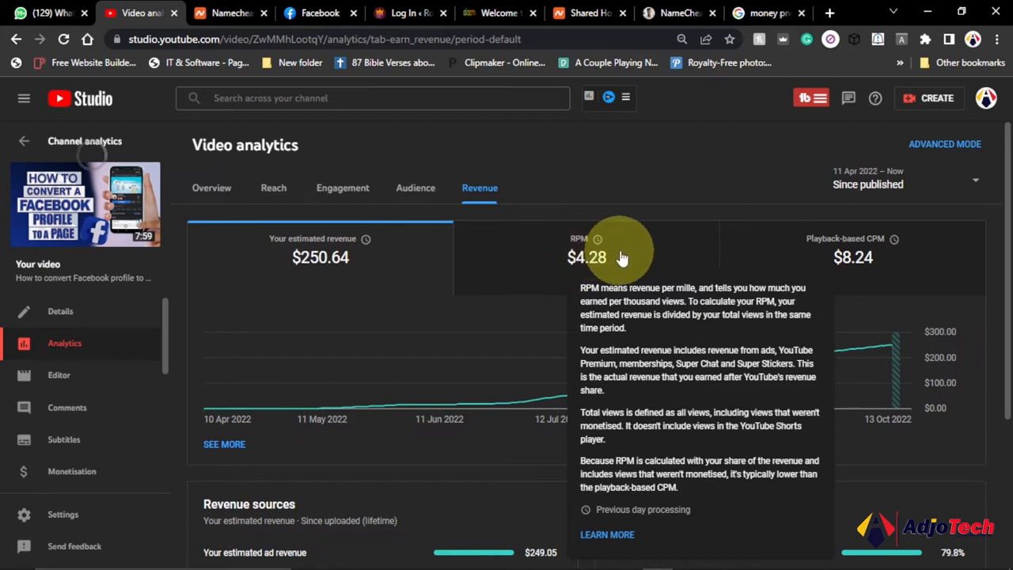
mouse_move(585, 256)
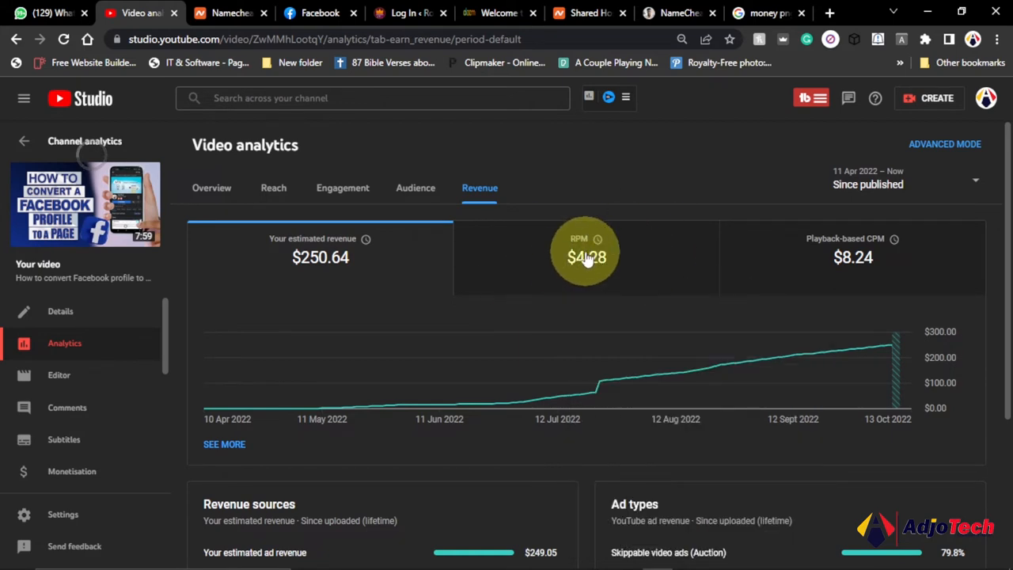
mouse_move(570, 277)
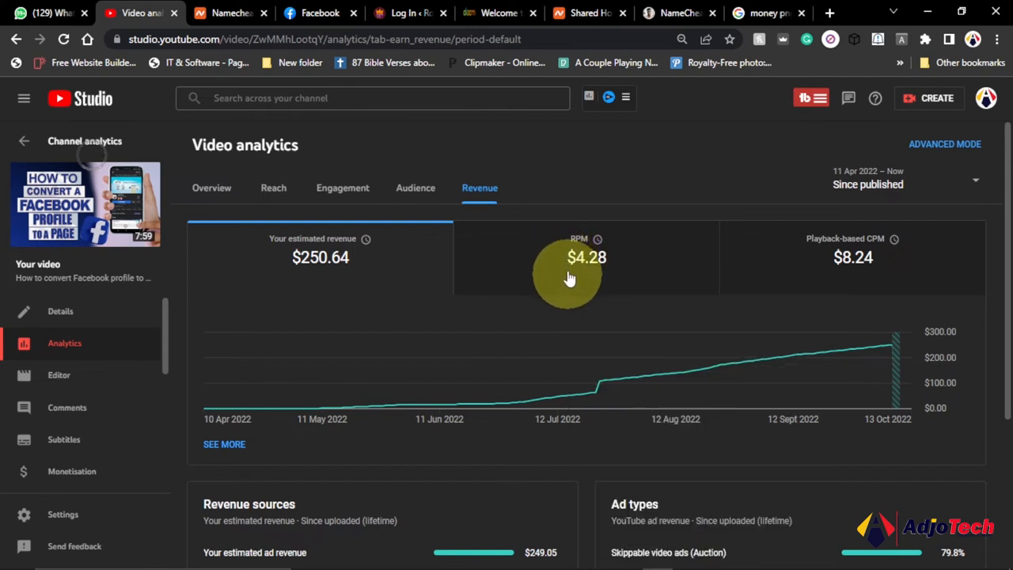
mouse_move(597, 239)
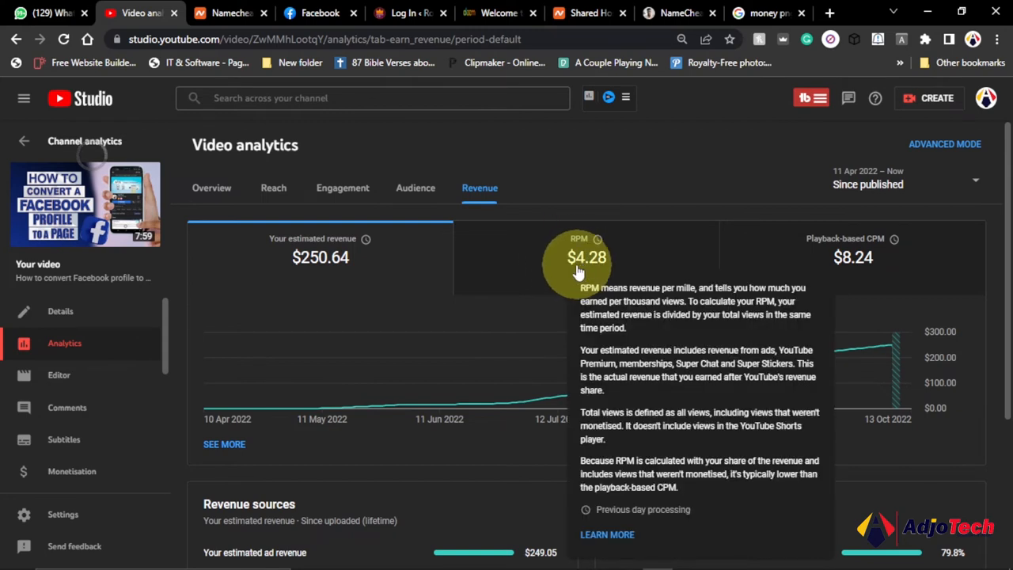
mouse_move(544, 292)
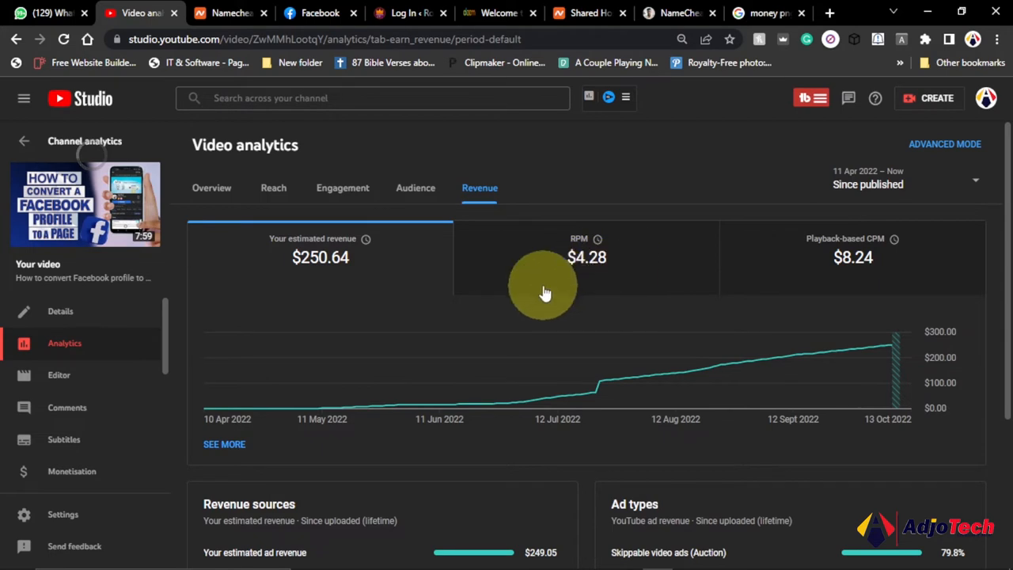
mouse_move(584, 267)
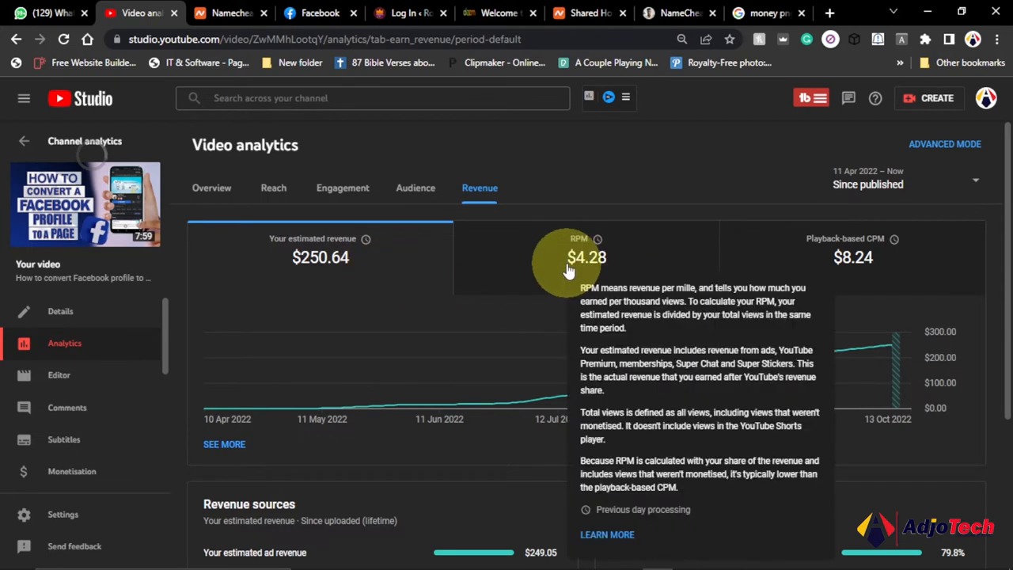
mouse_move(830, 269)
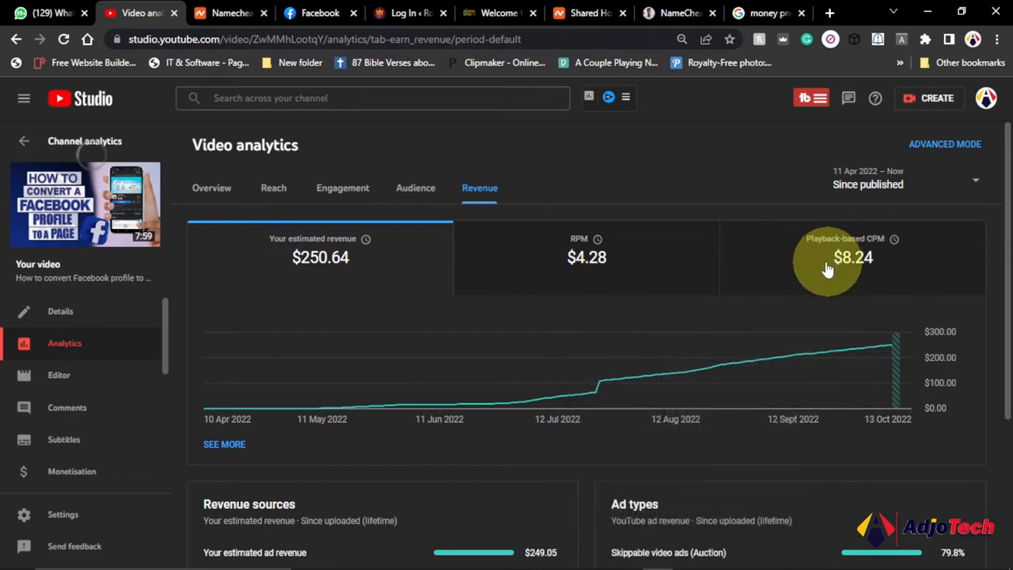
mouse_move(817, 291)
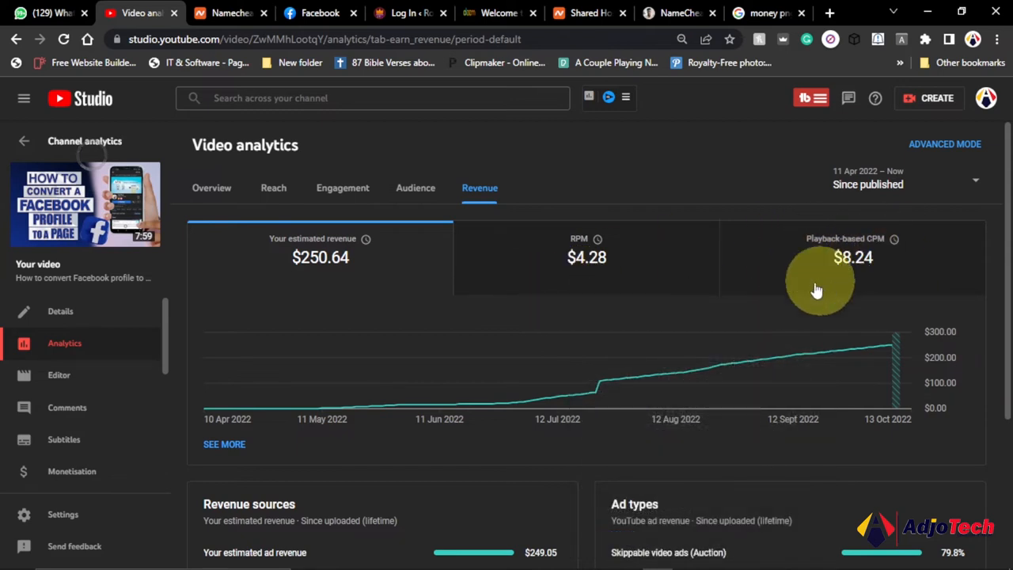
mouse_move(894, 238)
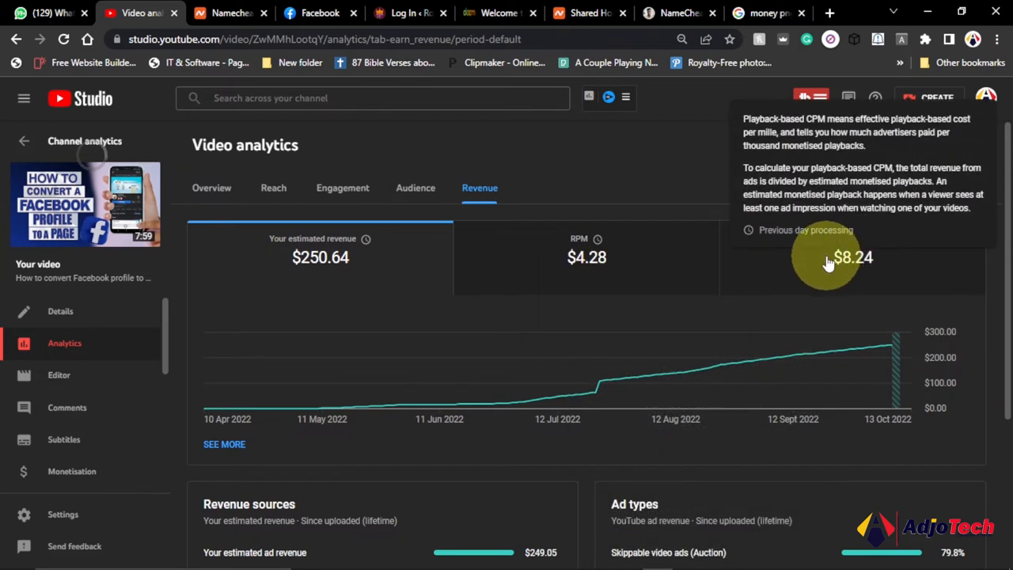
mouse_move(567, 240)
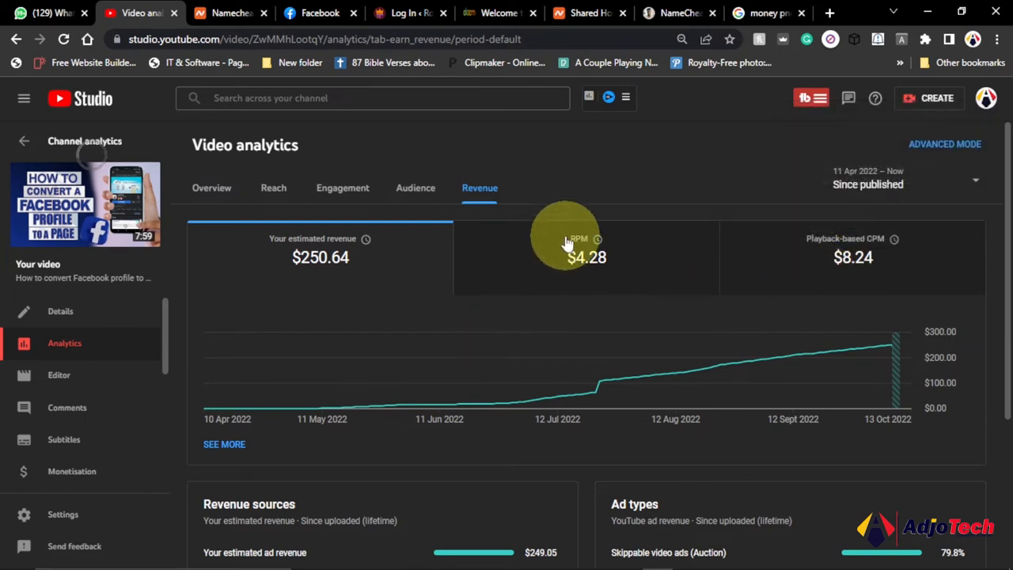
mouse_move(363, 276)
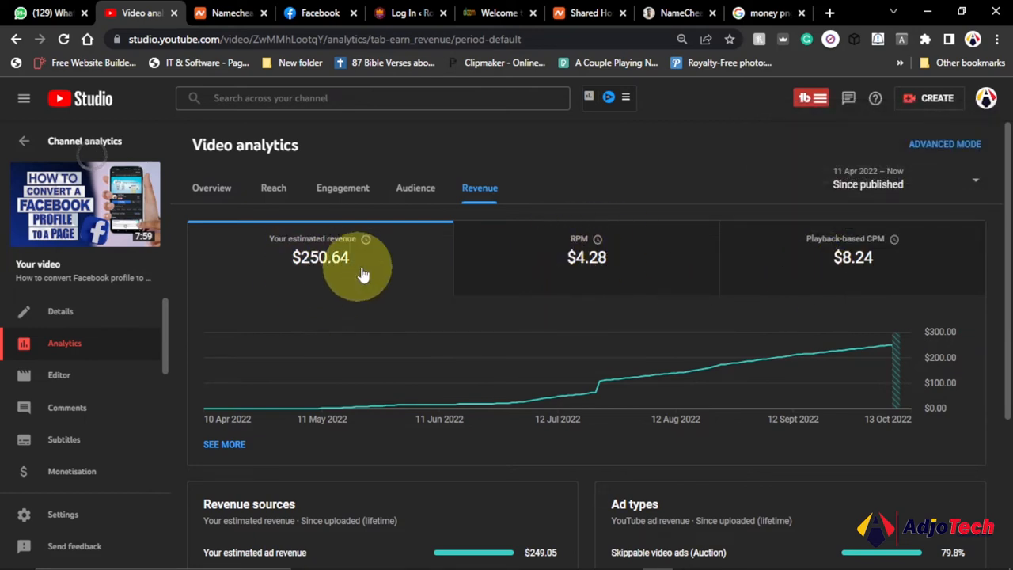
mouse_move(285, 256)
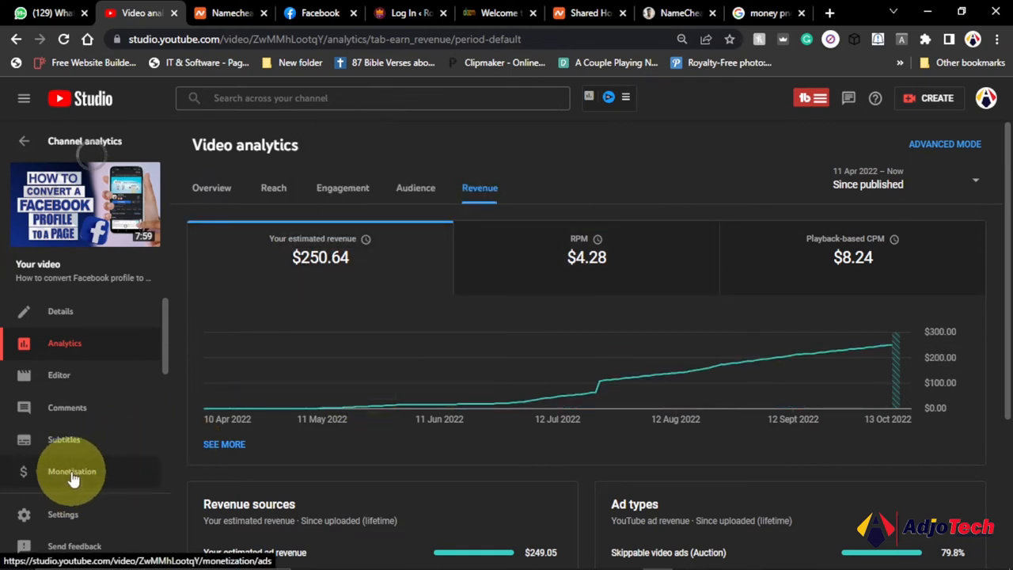
left_click(71, 471)
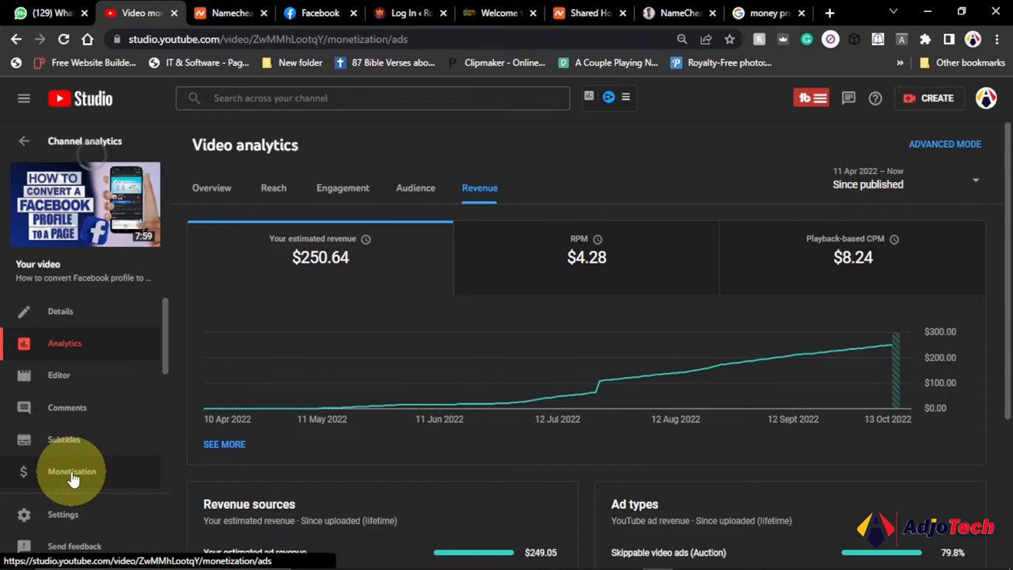
Review the monetisation page's ad types and ad locations, then return to Analytics.
left_click(71, 472)
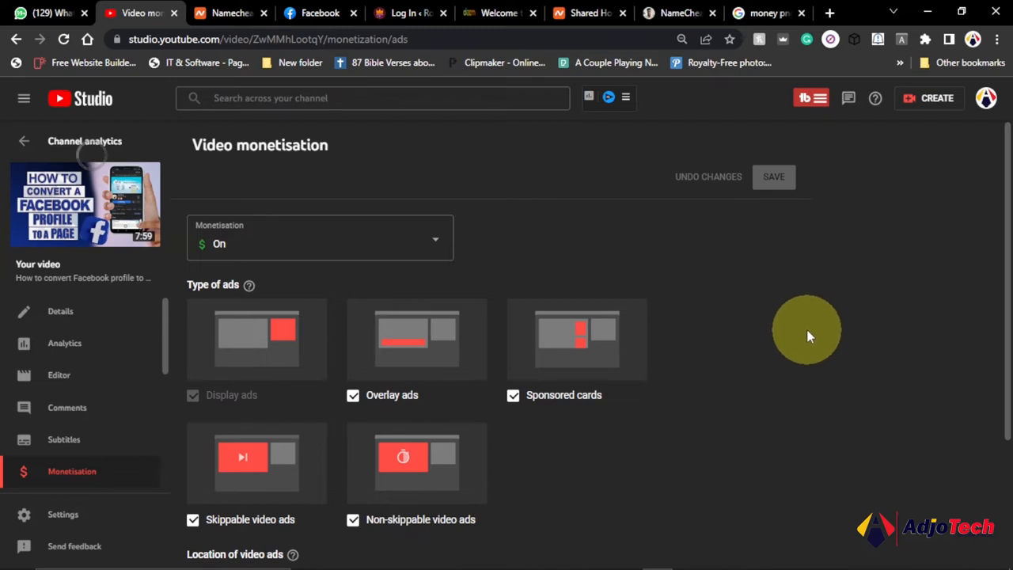
mouse_move(231, 384)
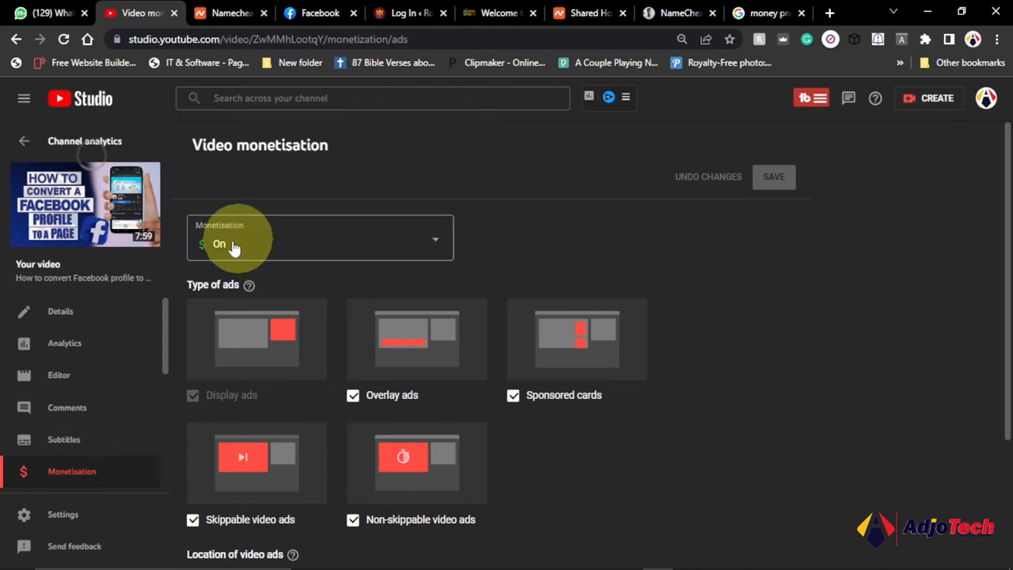
mouse_move(295, 252)
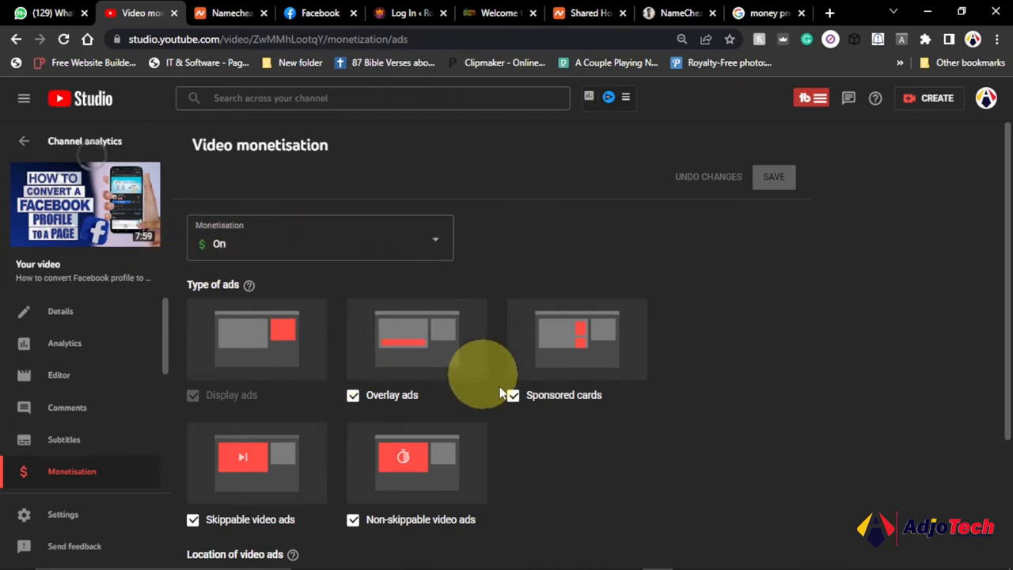
scroll("down", 3)
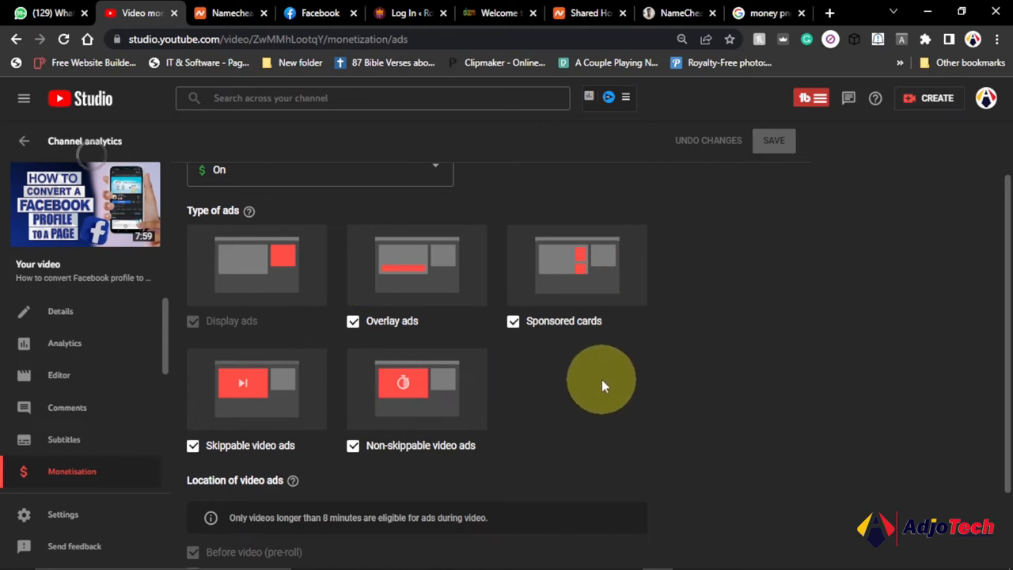
mouse_move(601, 384)
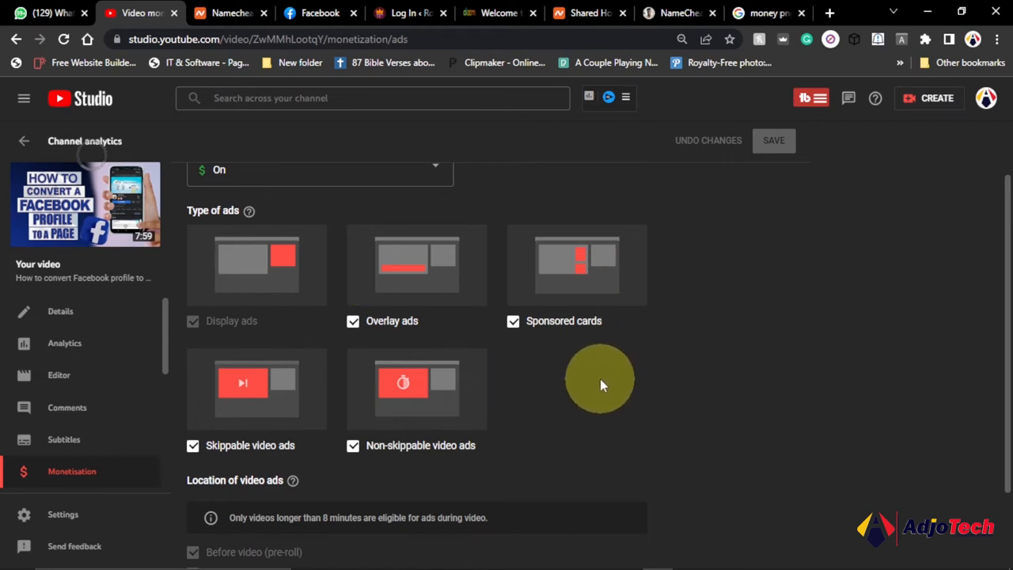
mouse_move(230, 333)
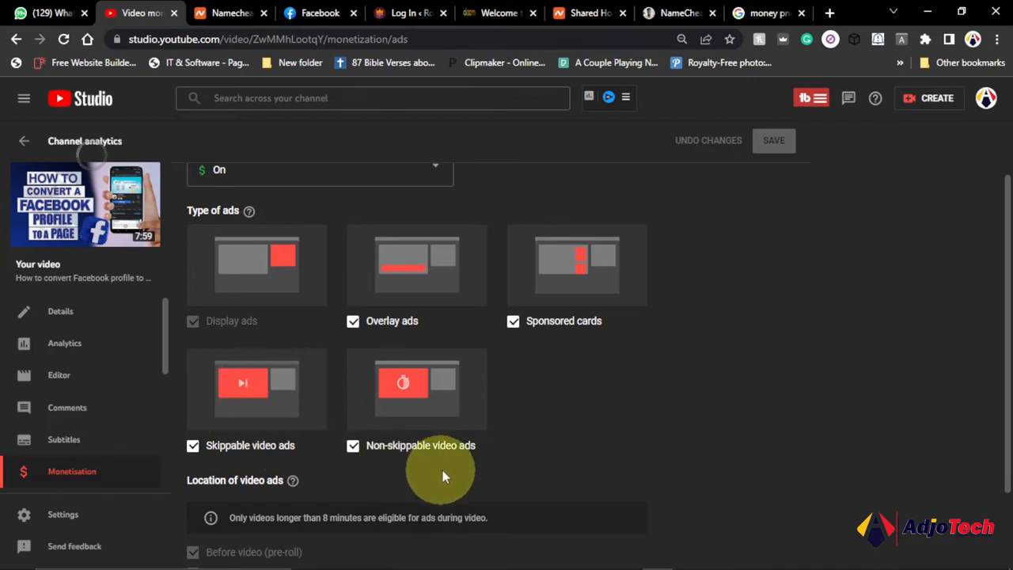
mouse_move(546, 441)
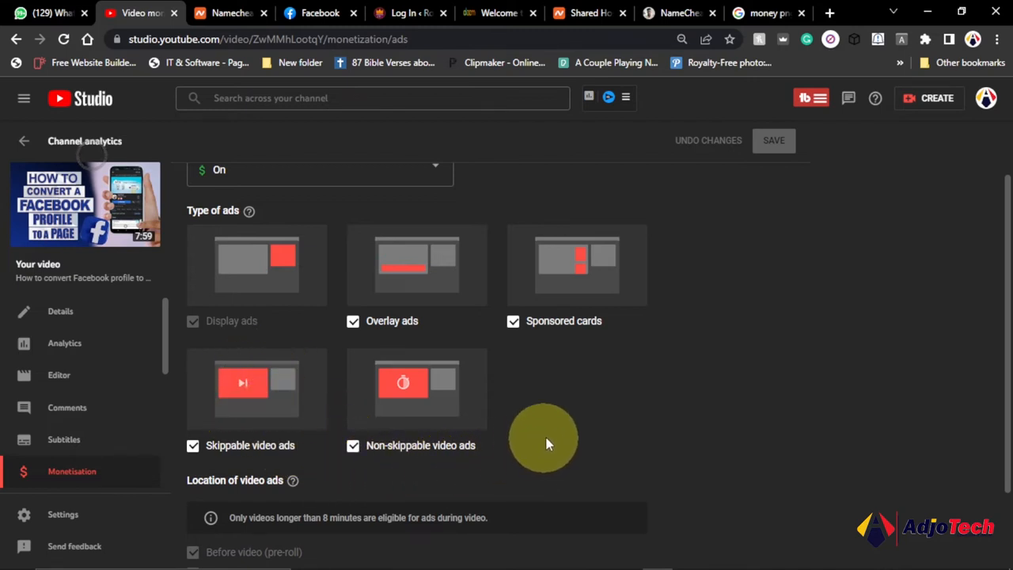
scroll("down", 3)
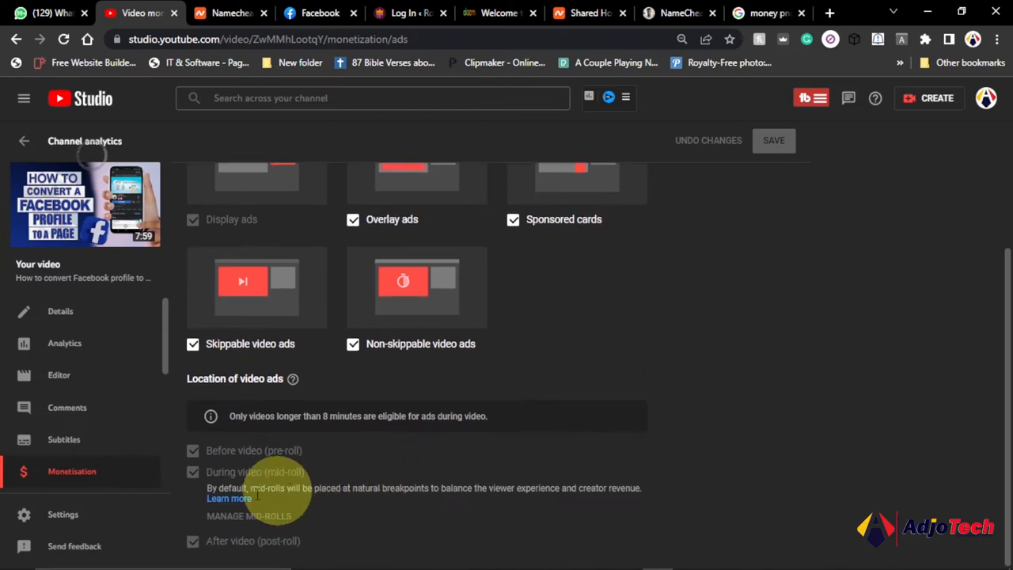
mouse_move(463, 499)
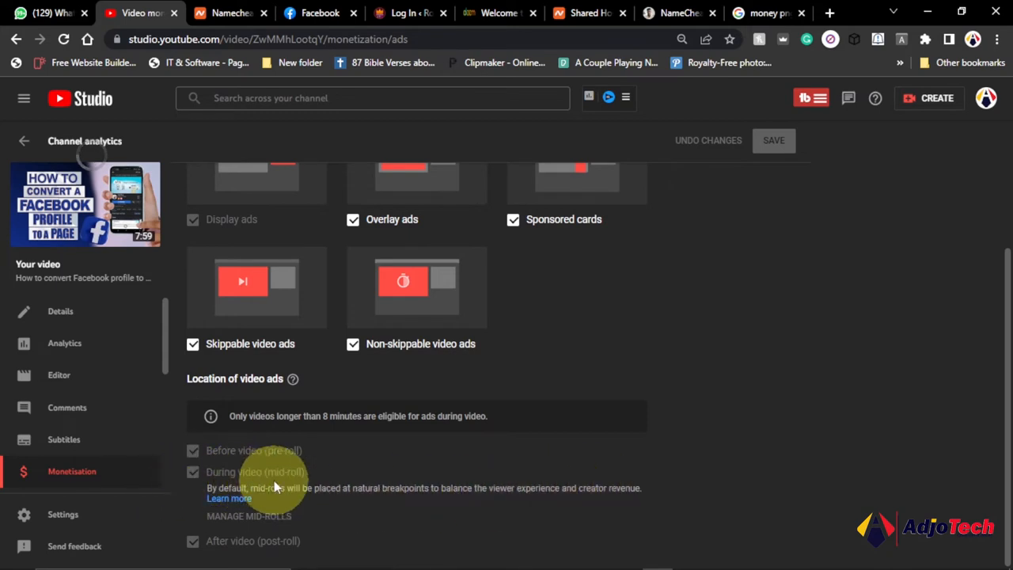
scroll("down", 3)
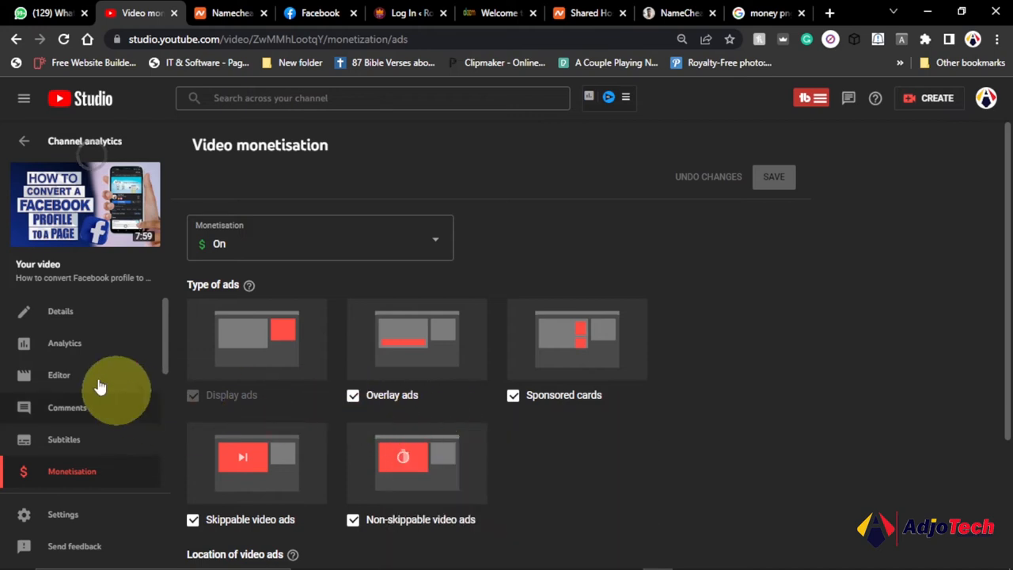
left_click(65, 342)
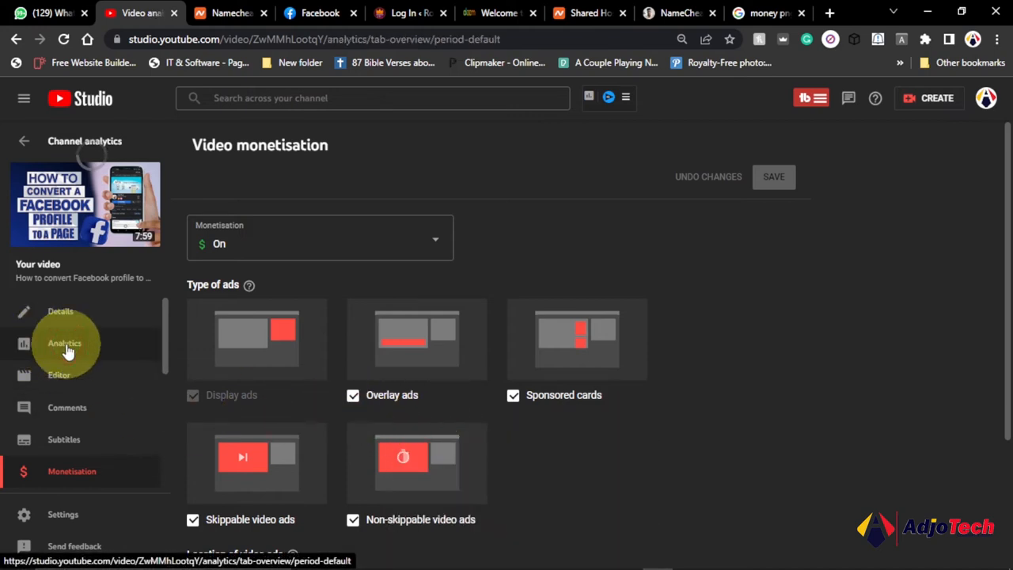
Show the revenue analytics' sources and ad-type breakdown led by skippable ads at 79.8%.
left_click(65, 342)
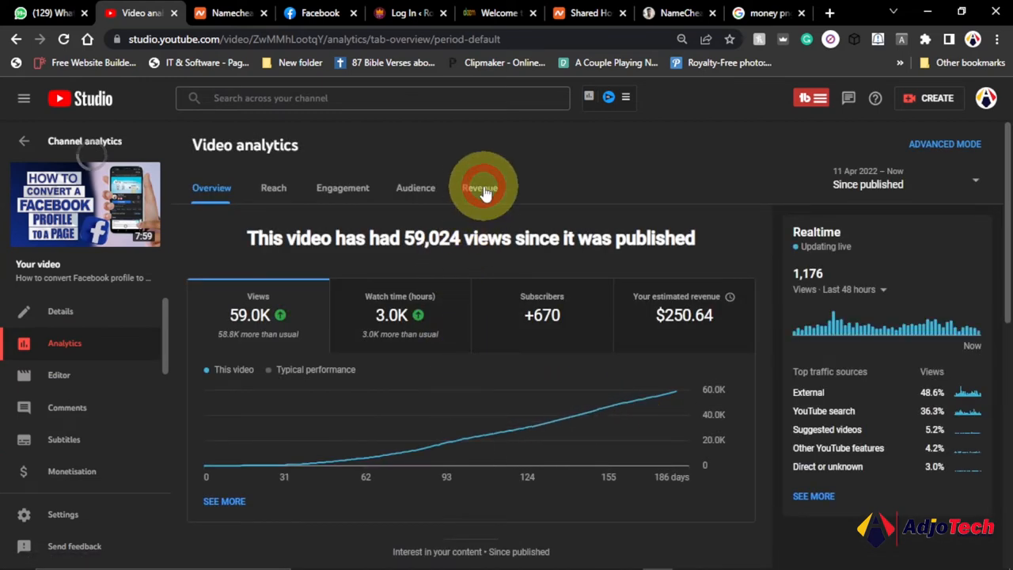
left_click(480, 186)
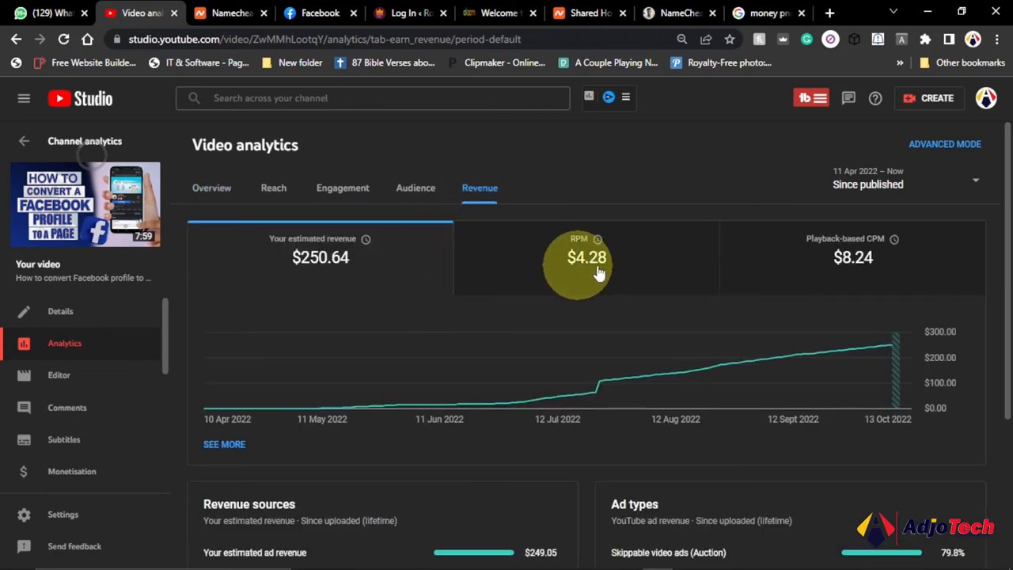
mouse_move(546, 317)
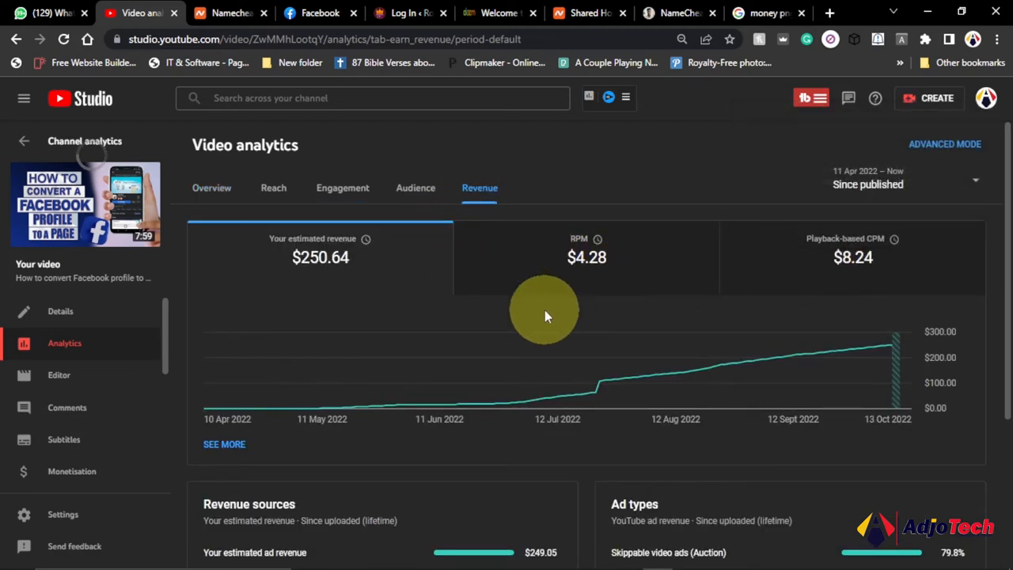
mouse_move(554, 314)
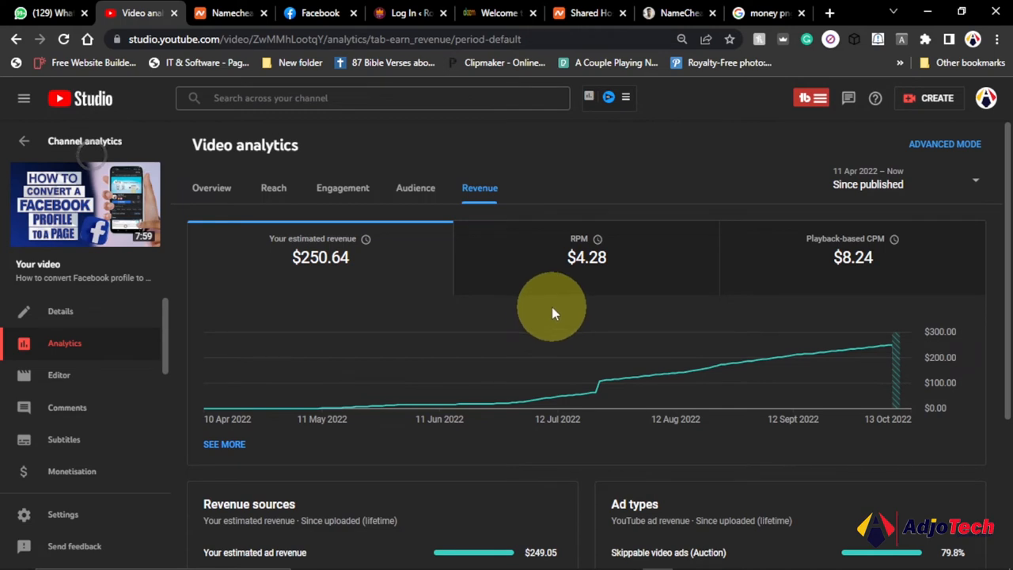
mouse_move(720, 309)
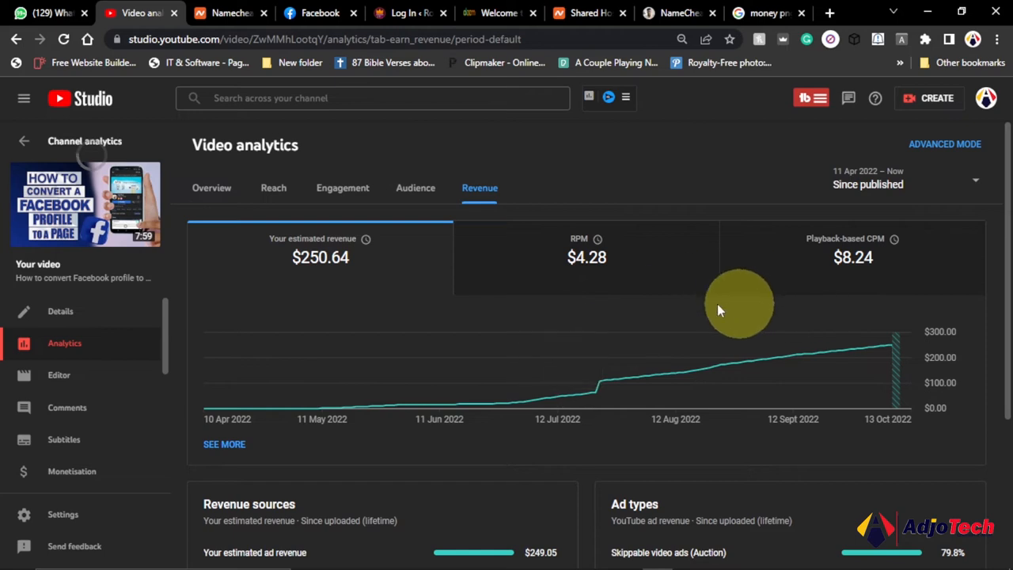
mouse_move(578, 328)
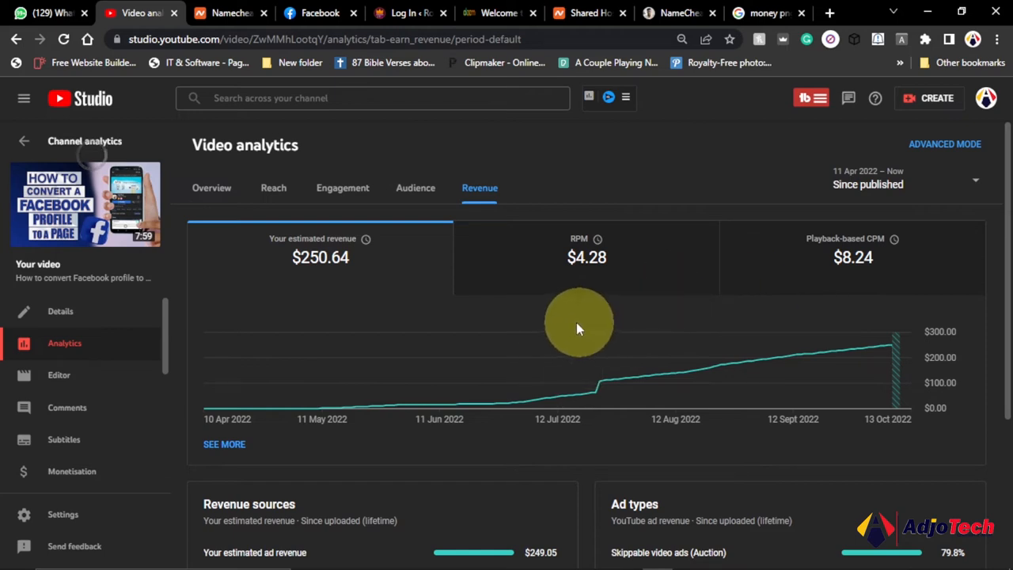
mouse_move(560, 336)
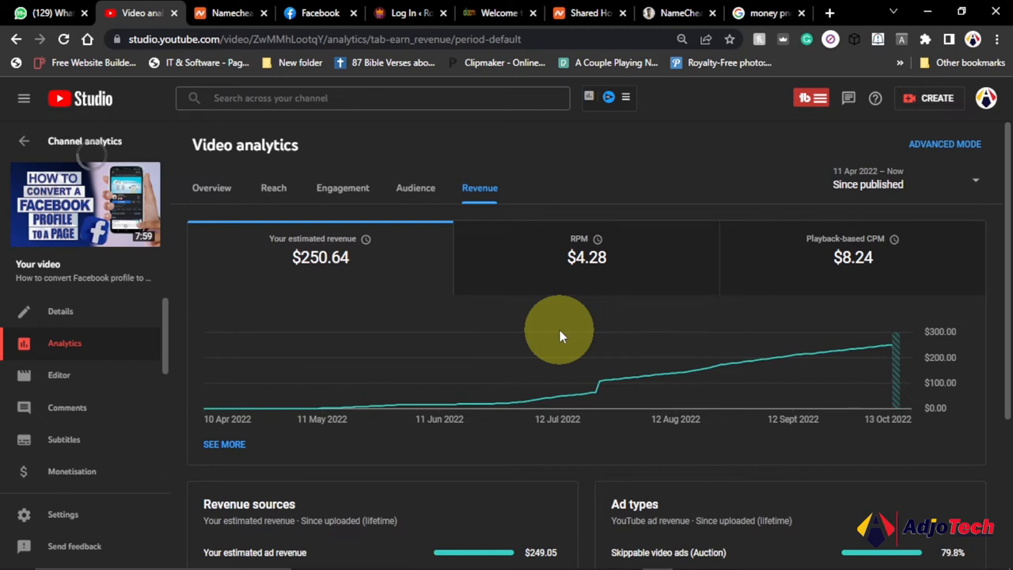
mouse_move(513, 263)
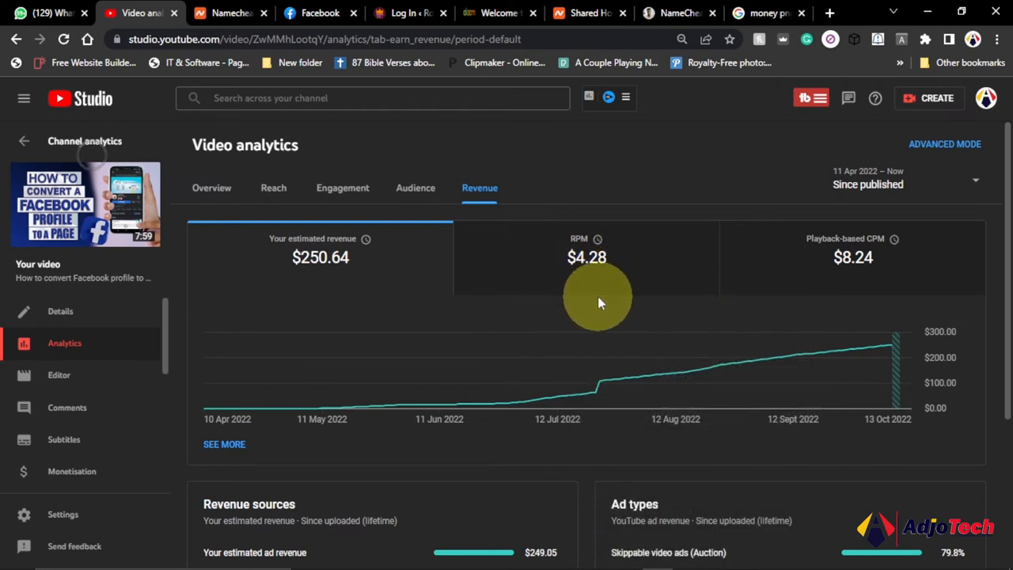
scroll("down", 3)
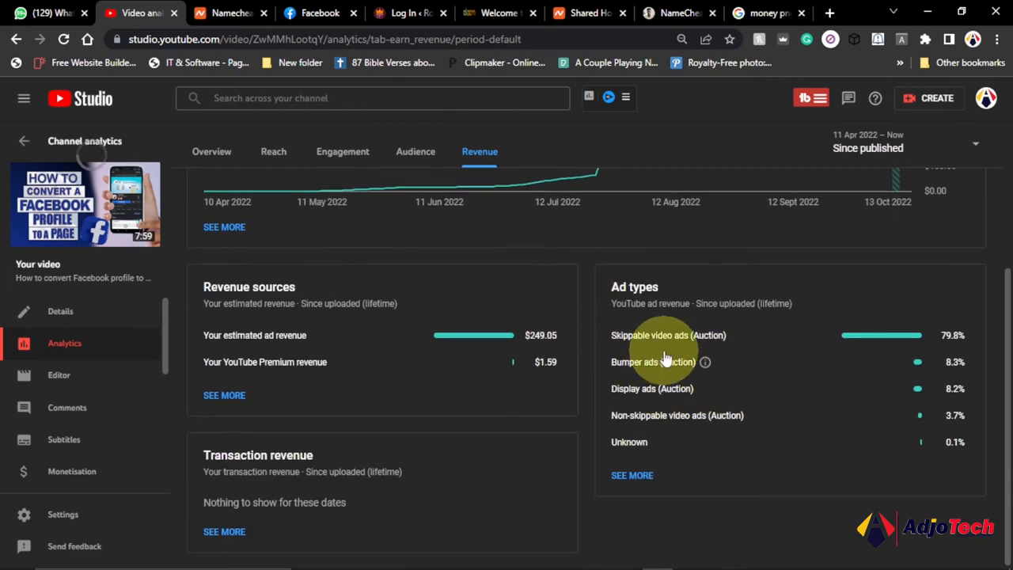
mouse_move(641, 348)
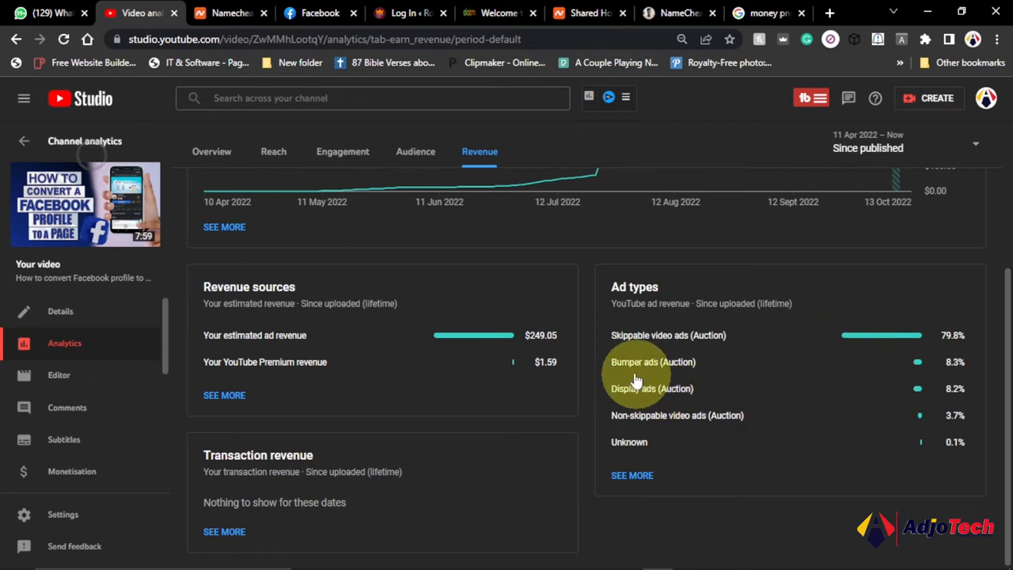
mouse_move(678, 367)
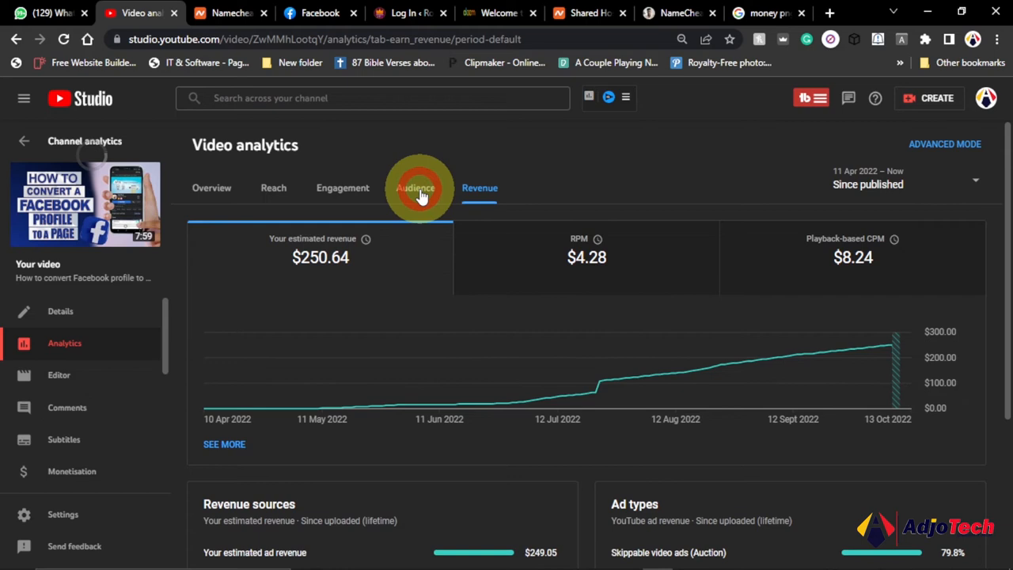
left_click(415, 187)
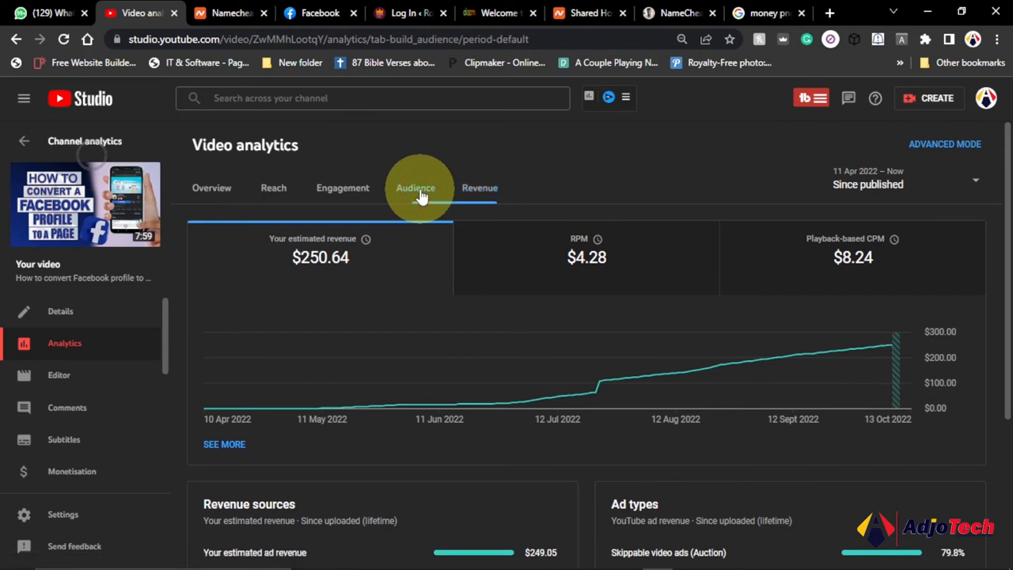
left_click(415, 187)
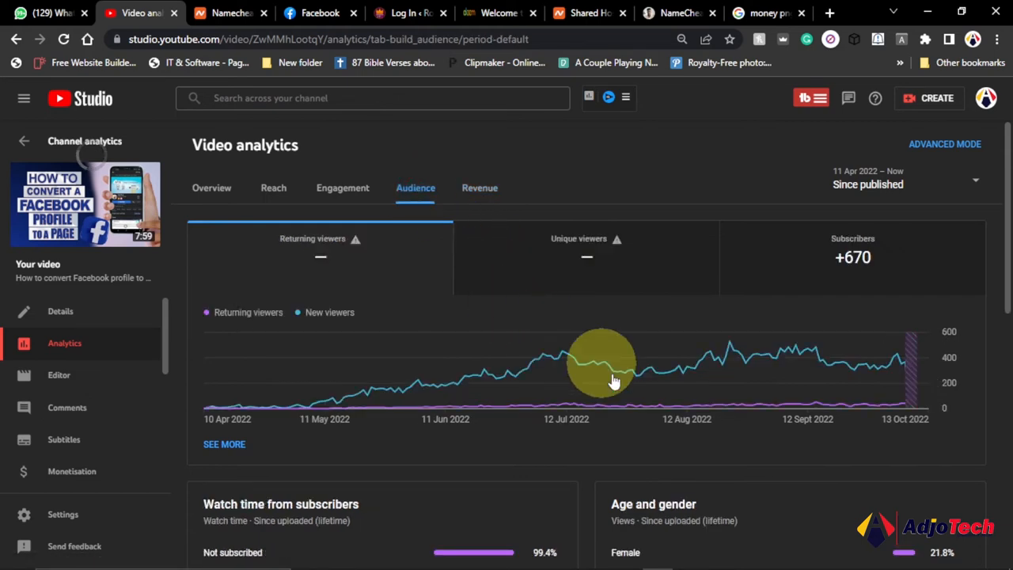
scroll("down", 3)
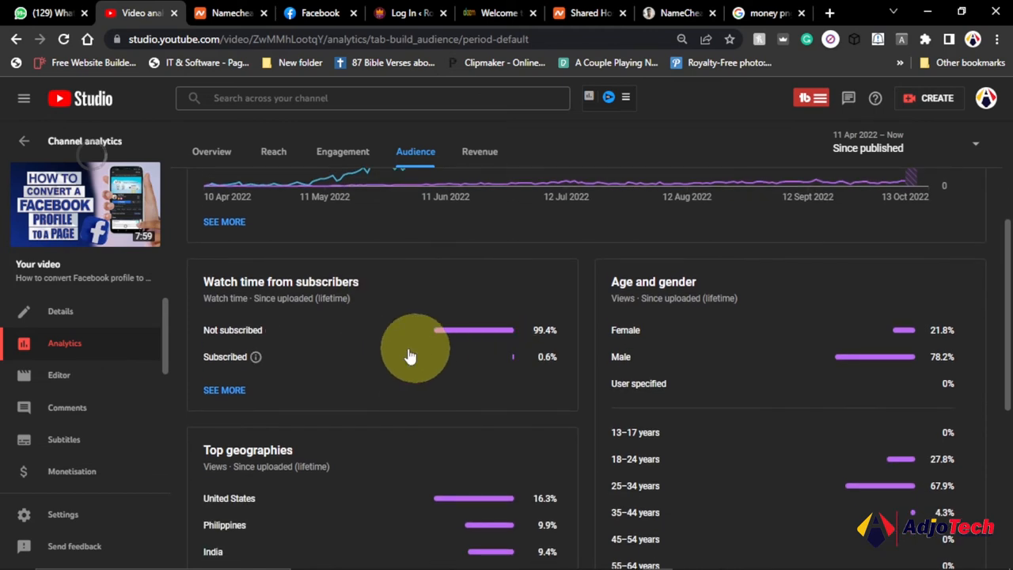
mouse_move(255, 317)
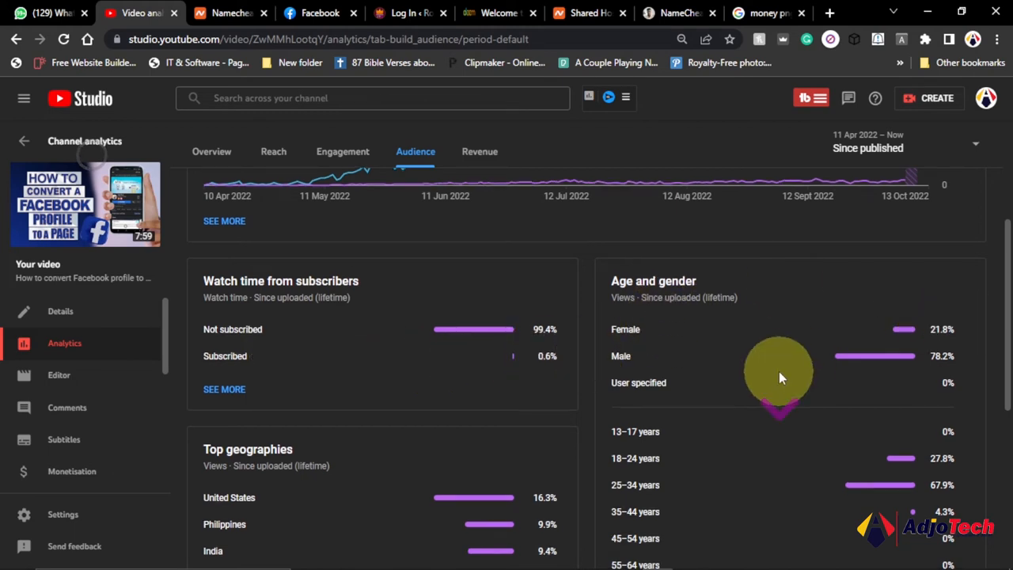
scroll("down", 3)
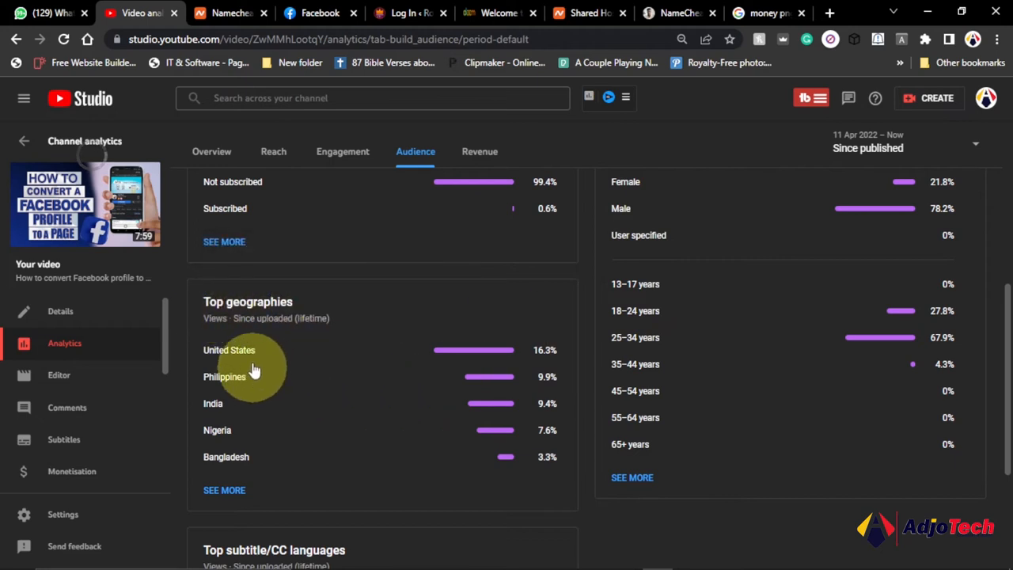
mouse_move(536, 361)
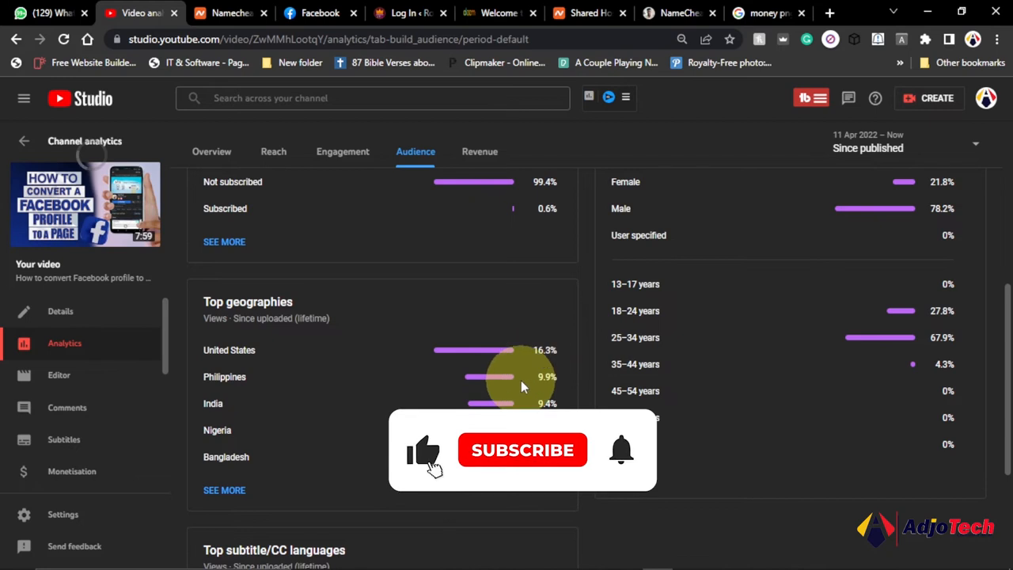
left_click(522, 450)
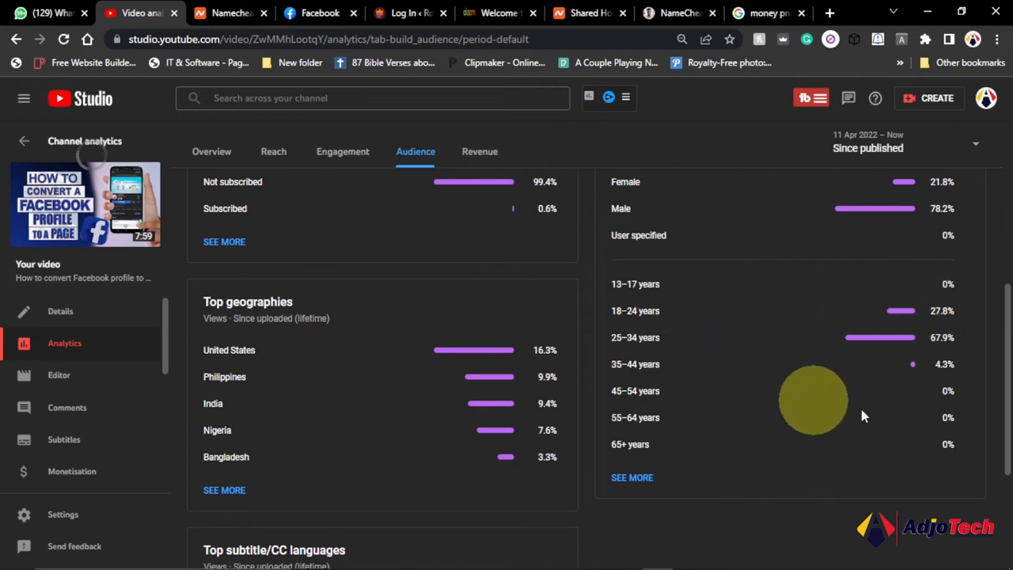
scroll("down", 3)
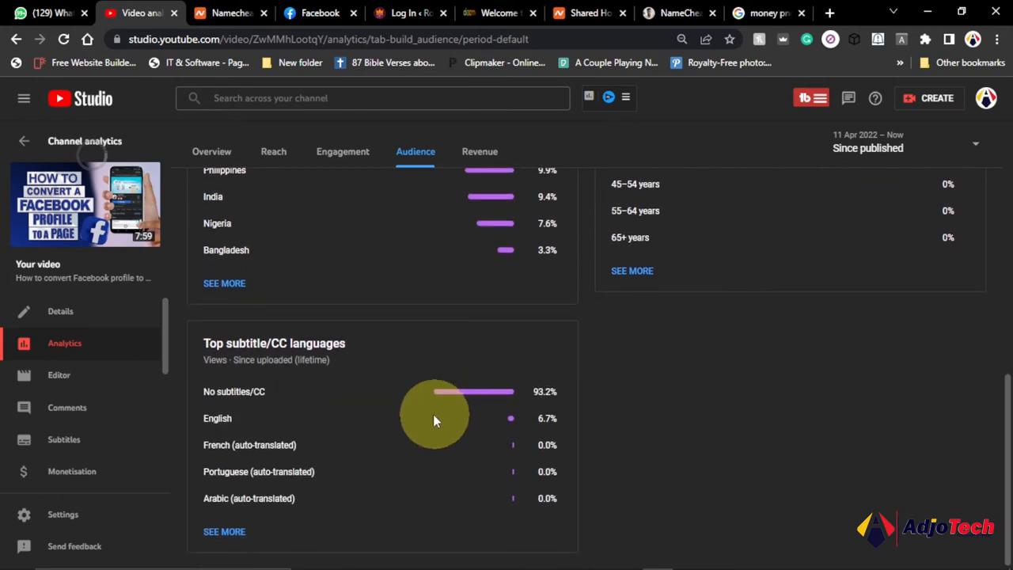
mouse_move(431, 451)
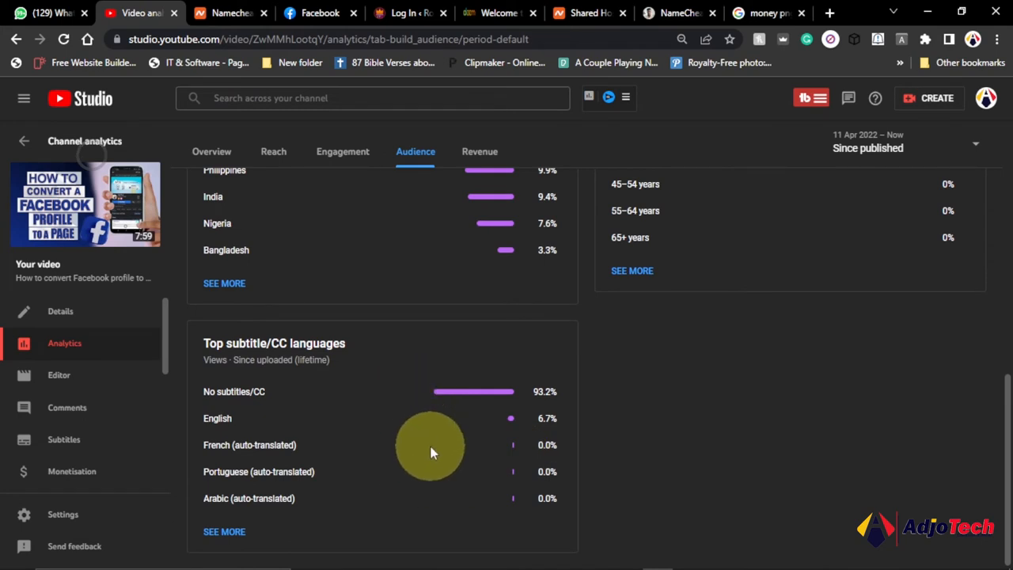
mouse_move(272, 486)
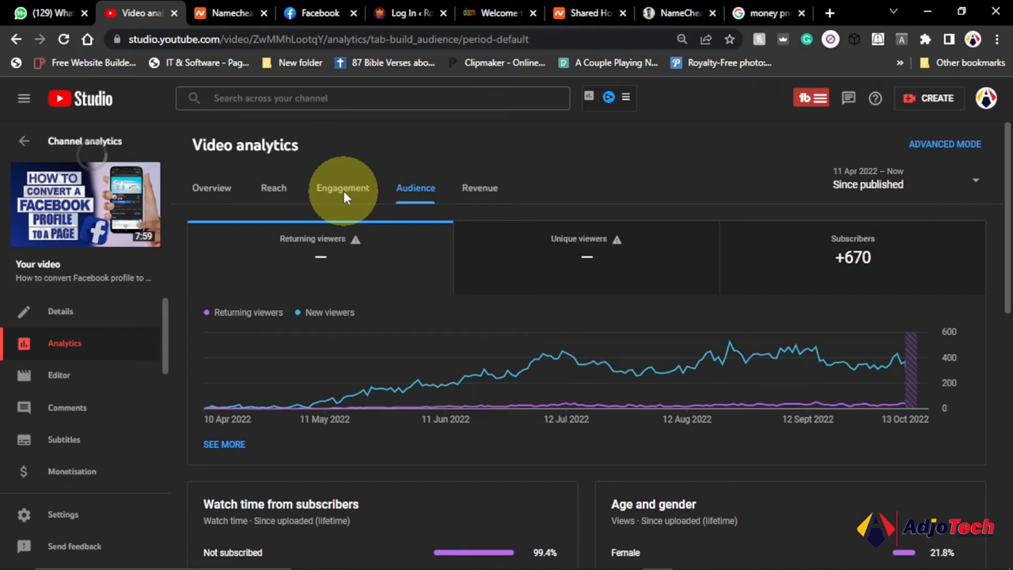
Review the Engagement analytics: 3.0K watch hours, 3:00 average view and retention.
left_click(342, 186)
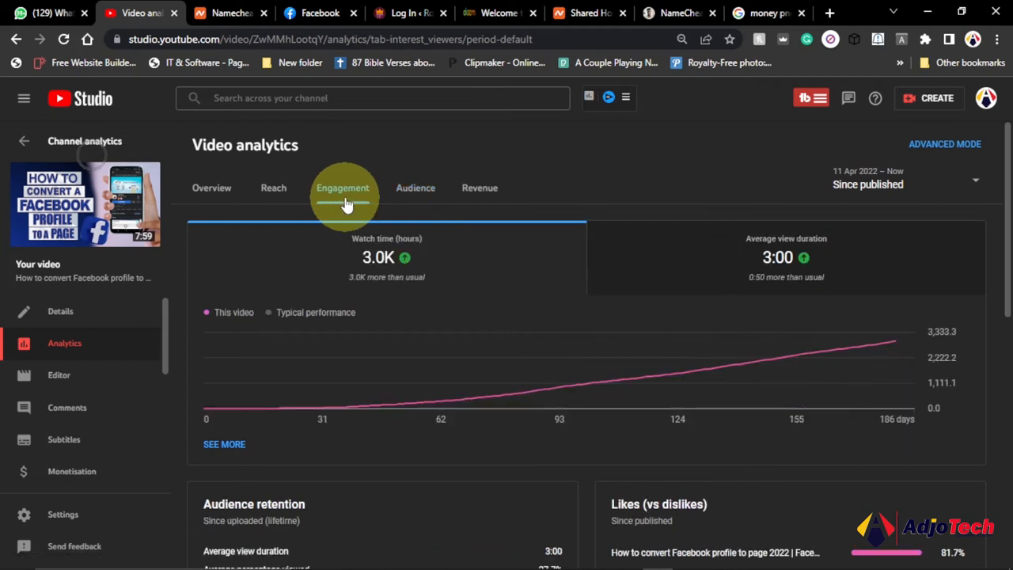
left_click(341, 186)
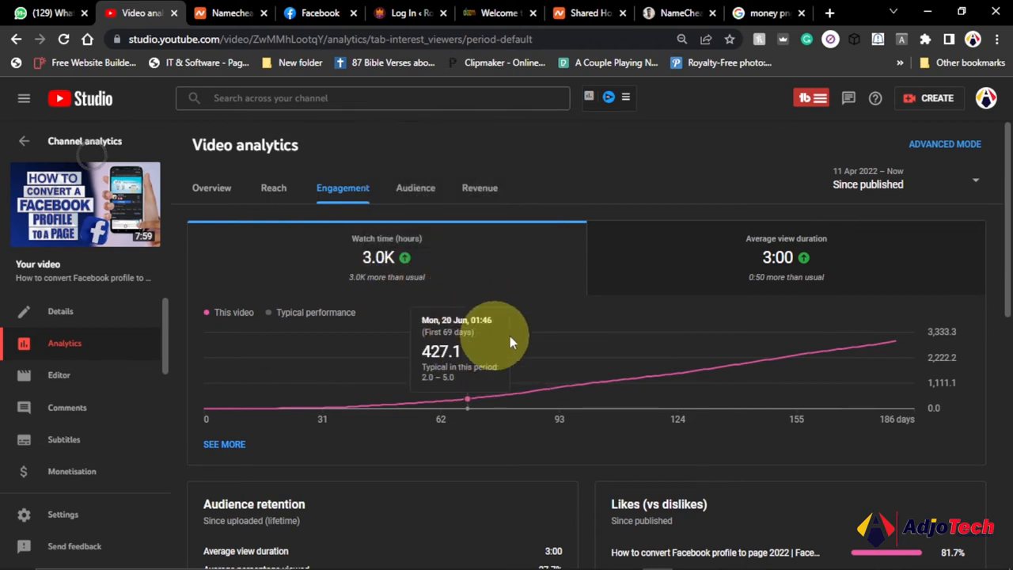
mouse_move(532, 340)
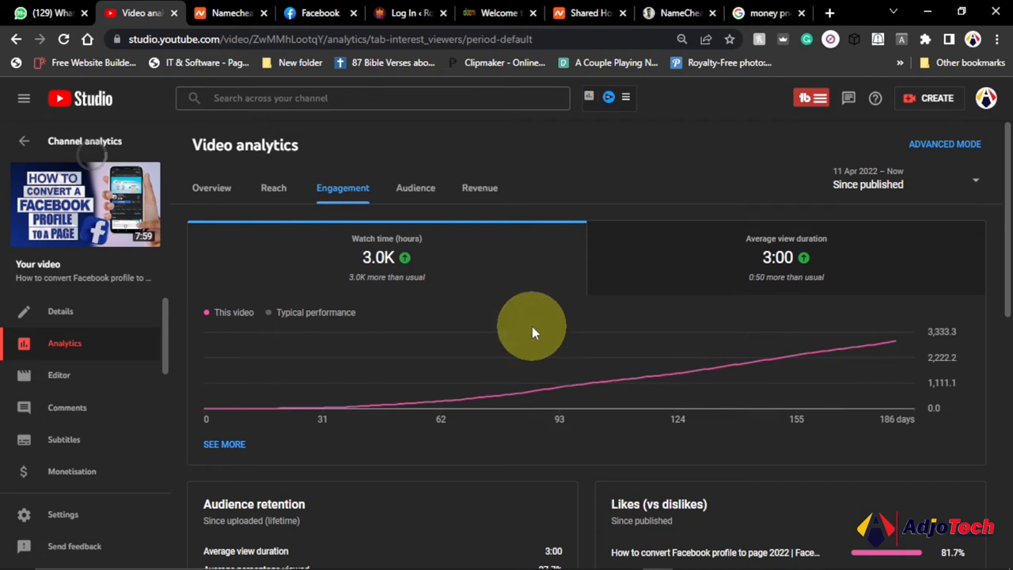
mouse_move(467, 298)
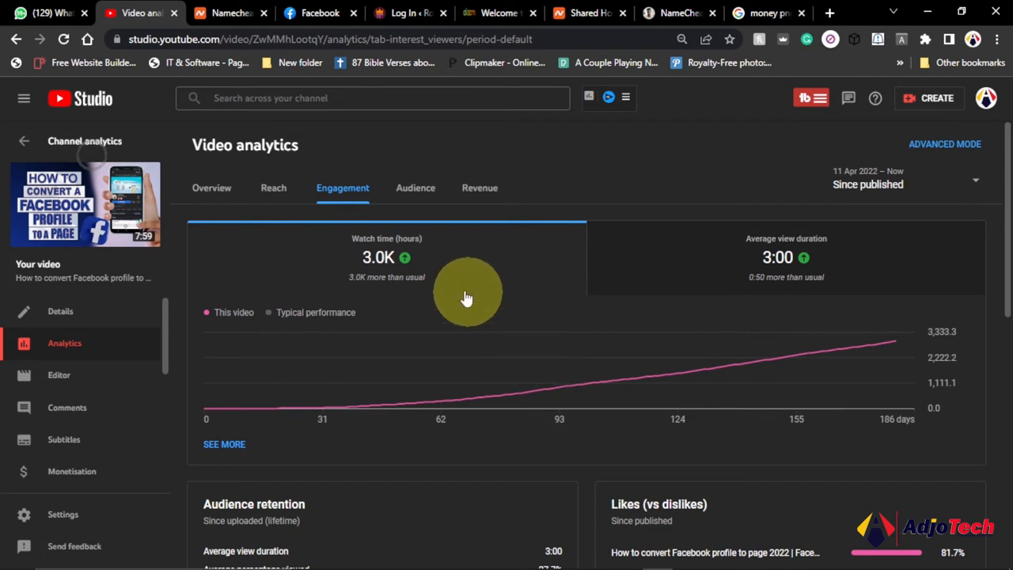
scroll("down", 3)
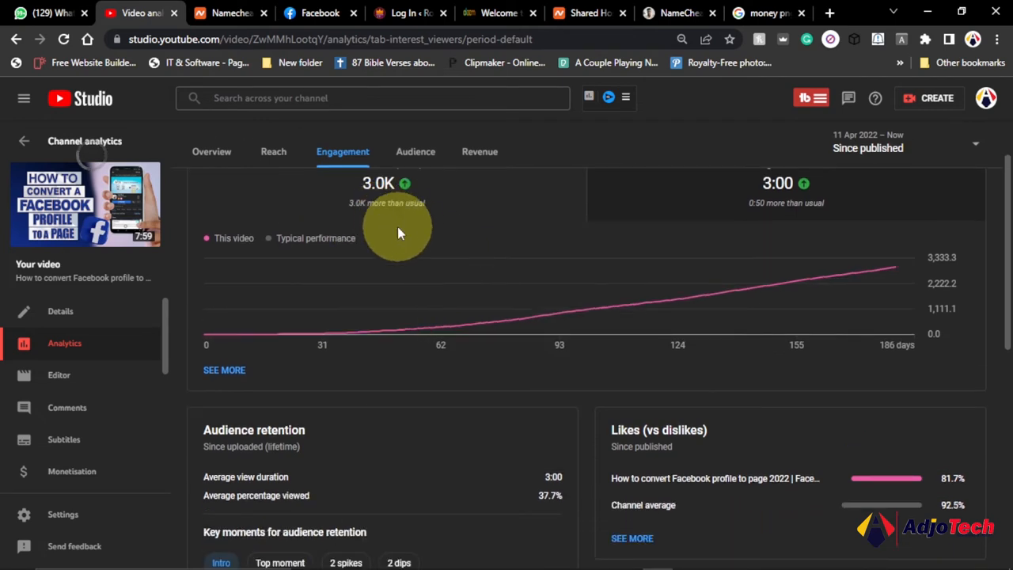
scroll("down", 3)
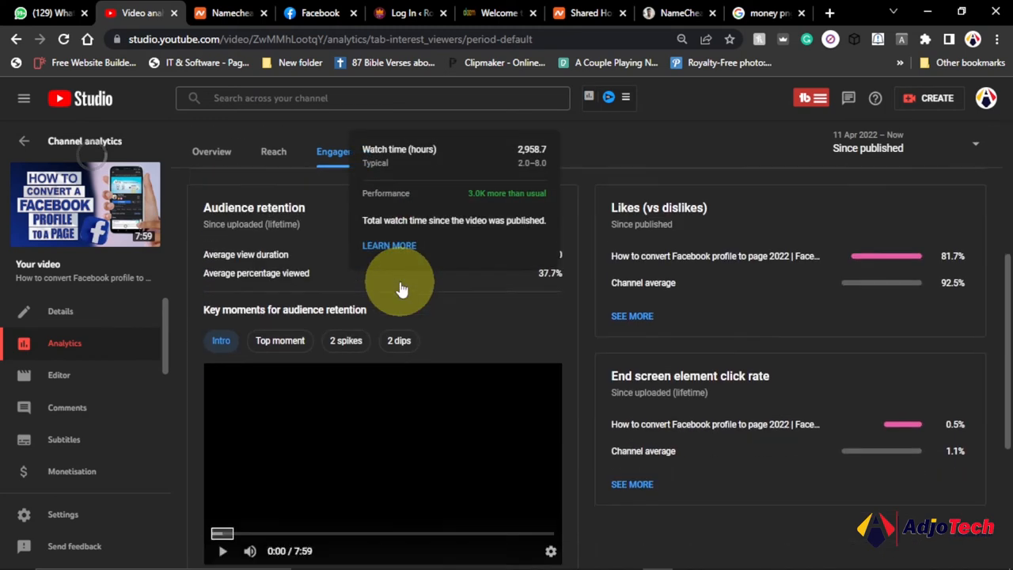
scroll("down", 3)
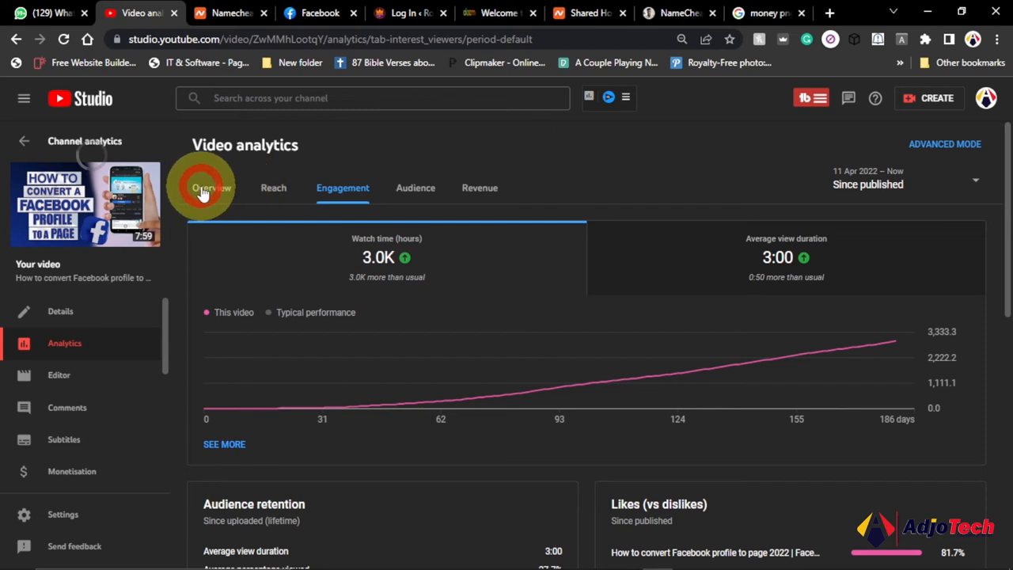
Return to the Overview analytics with 59,024 views and +670 subscribers.
left_click(212, 187)
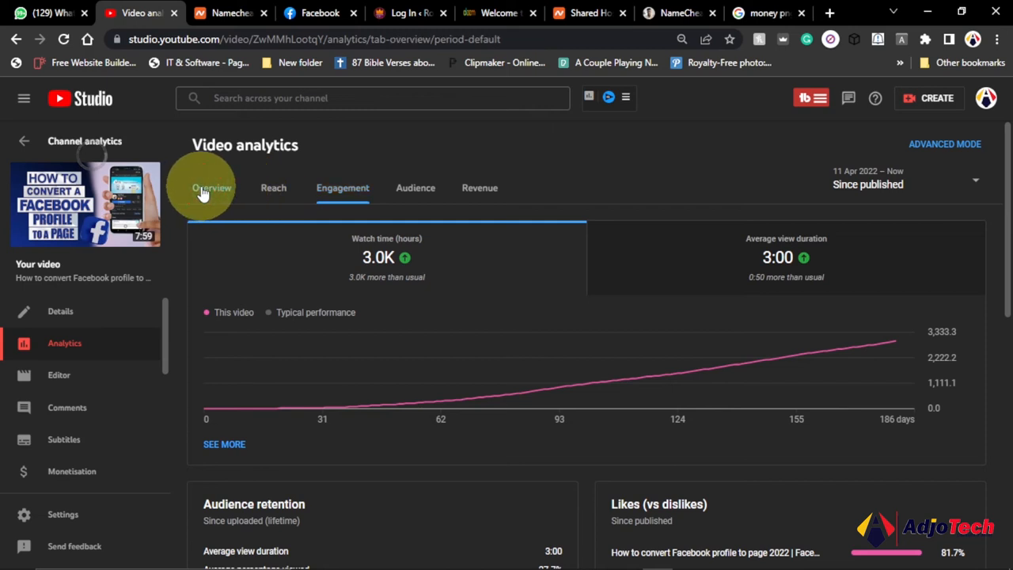
left_click(212, 187)
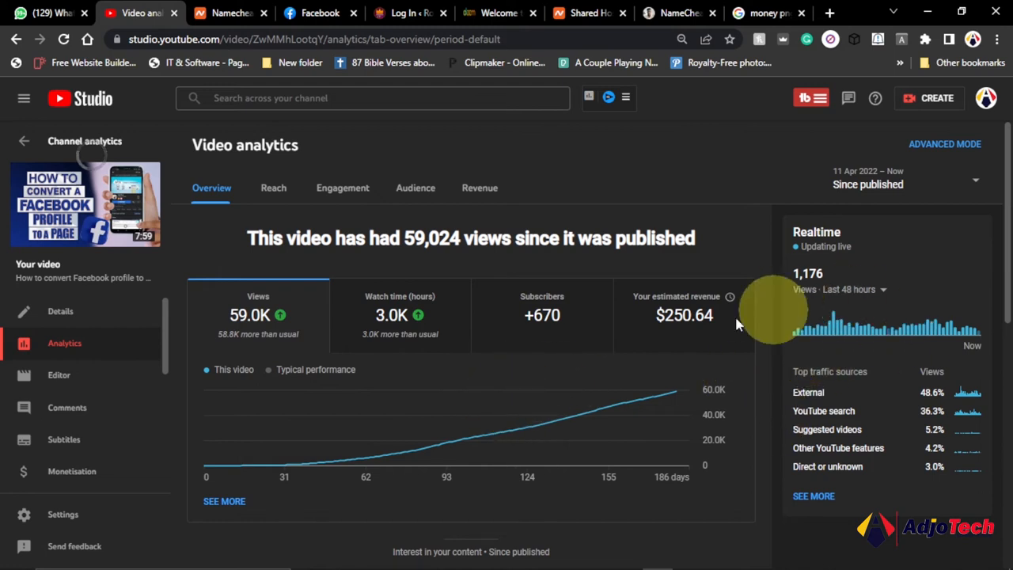
mouse_move(594, 372)
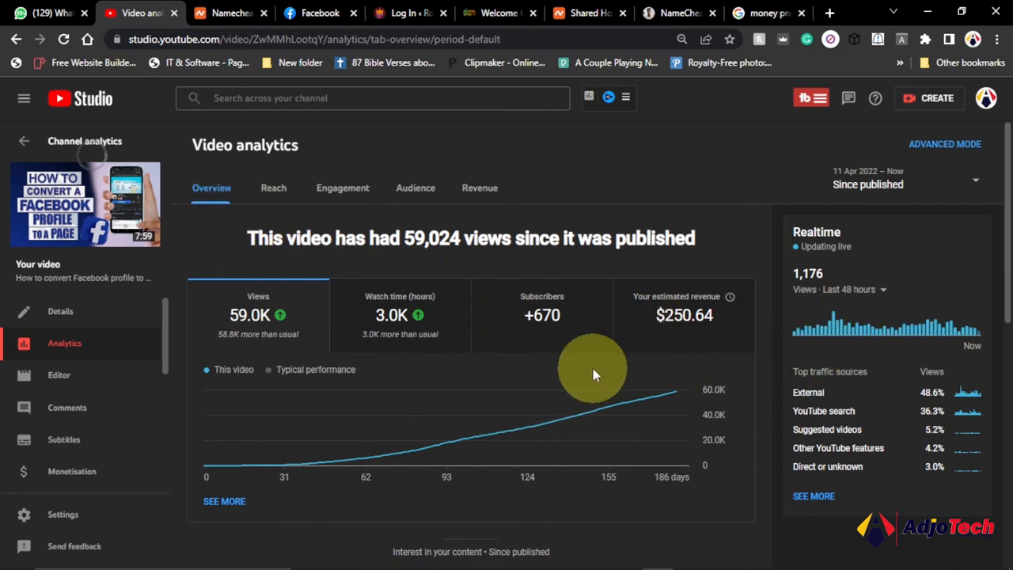
mouse_move(858, 382)
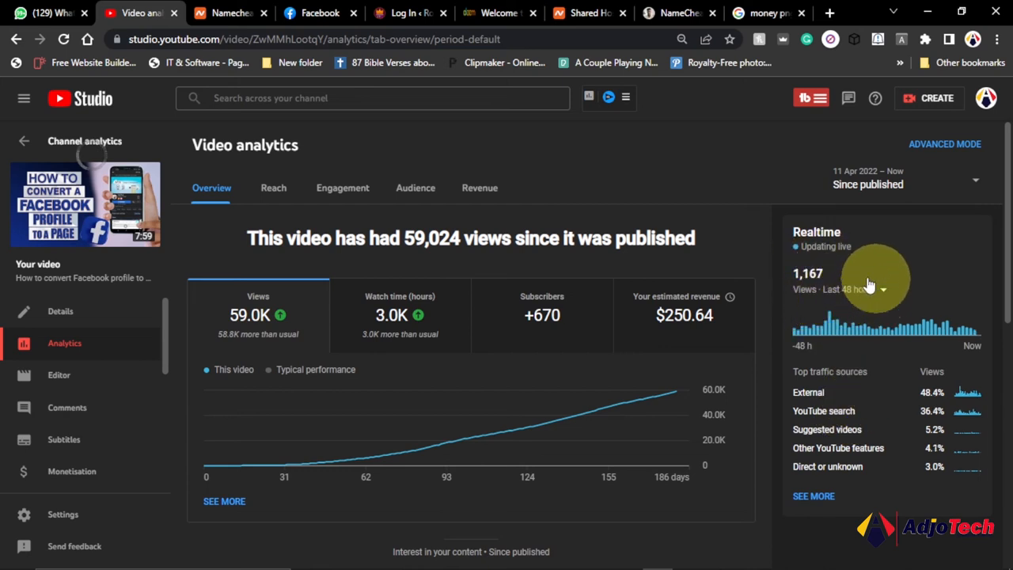
mouse_move(789, 361)
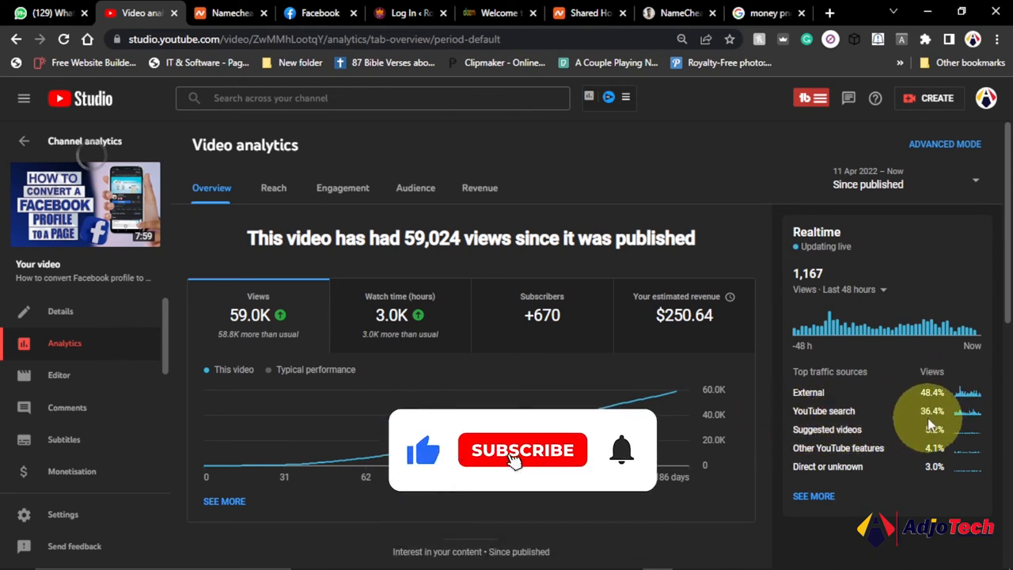
Inspect the overview's realtime views card showing external 48.4% and YouTube search 36.4%.
left_click(523, 450)
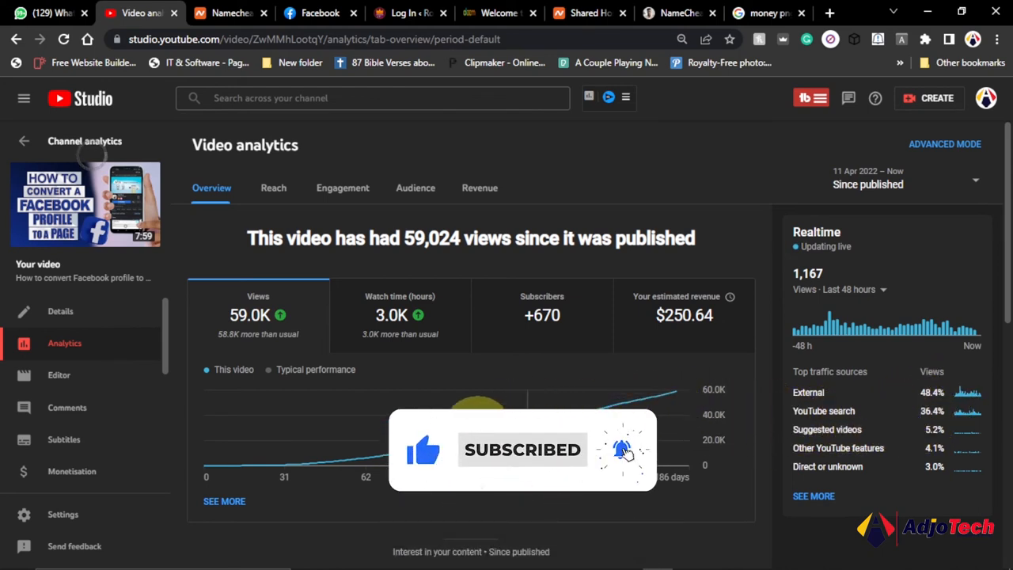
mouse_move(478, 437)
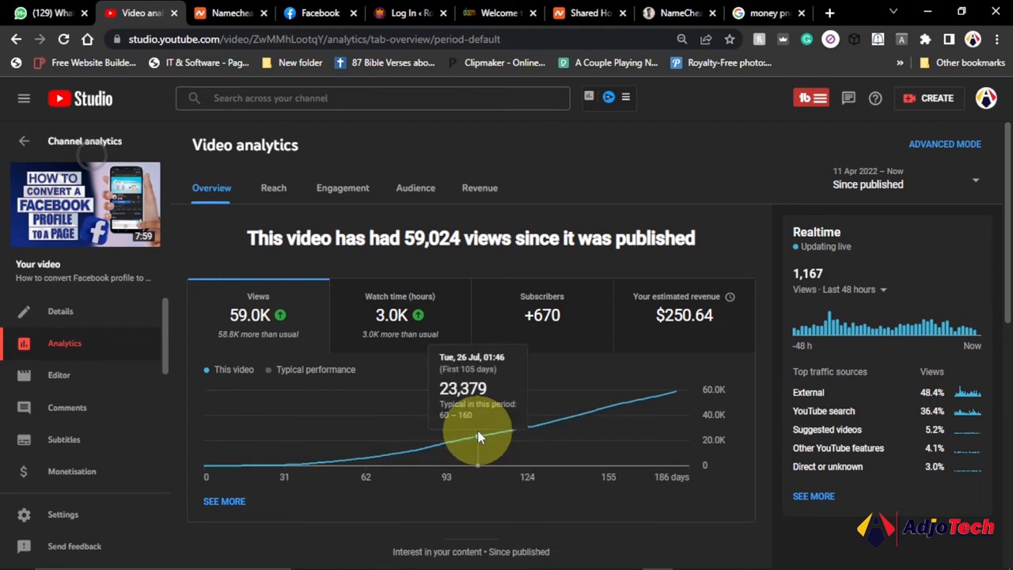
mouse_move(491, 449)
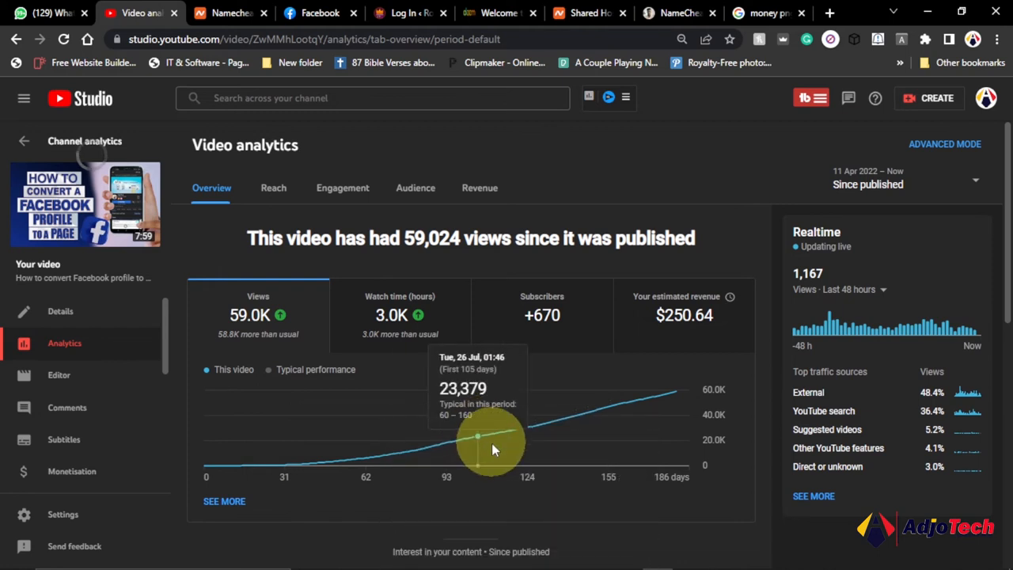
mouse_move(357, 277)
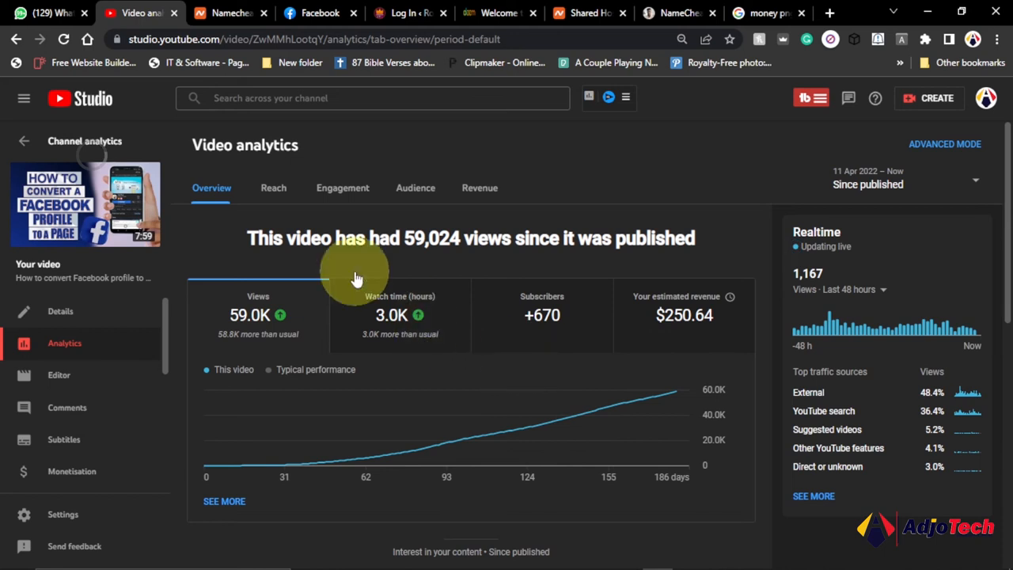
mouse_move(457, 368)
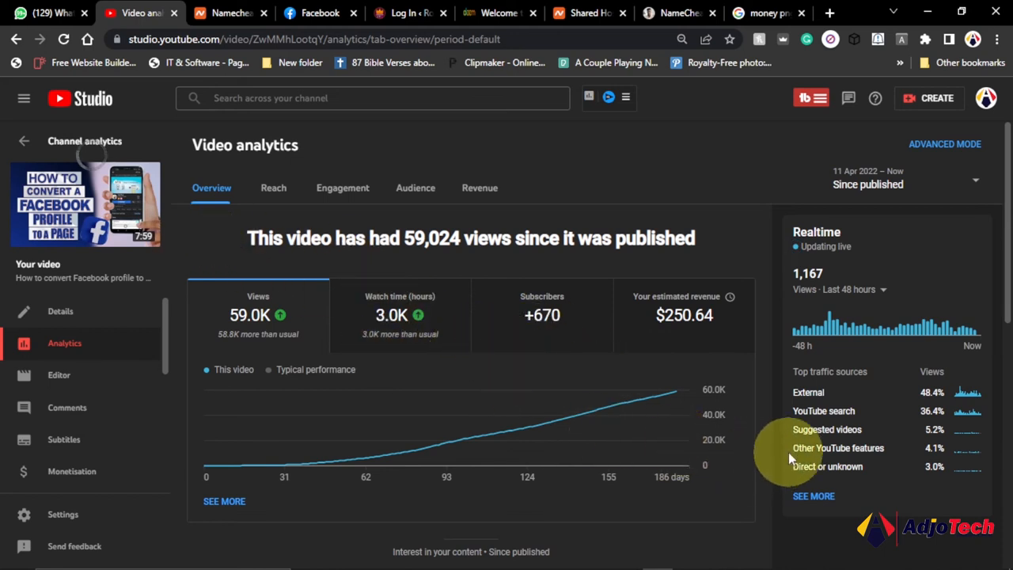
mouse_move(788, 464)
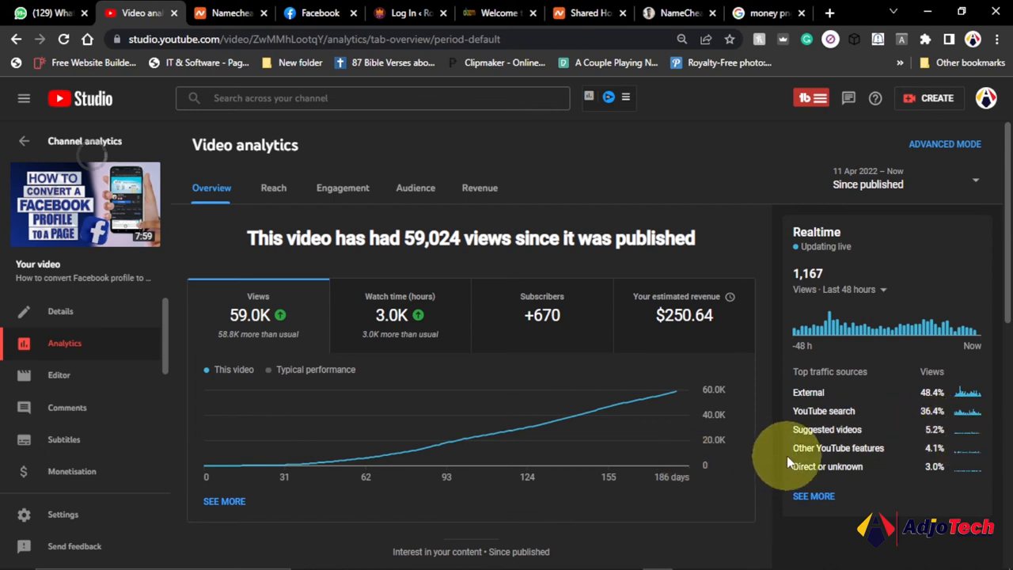
mouse_move(810, 475)
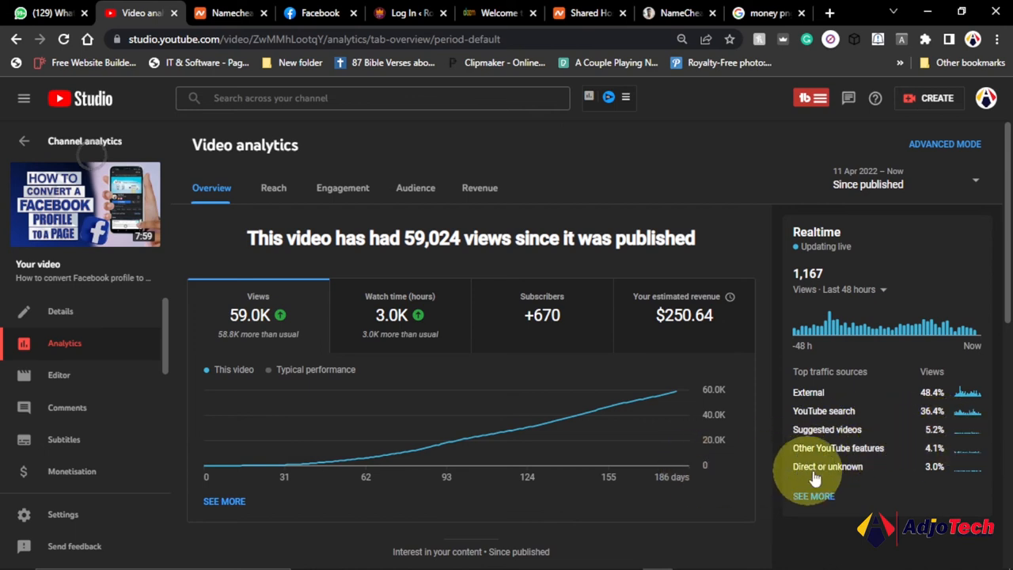
mouse_move(484, 415)
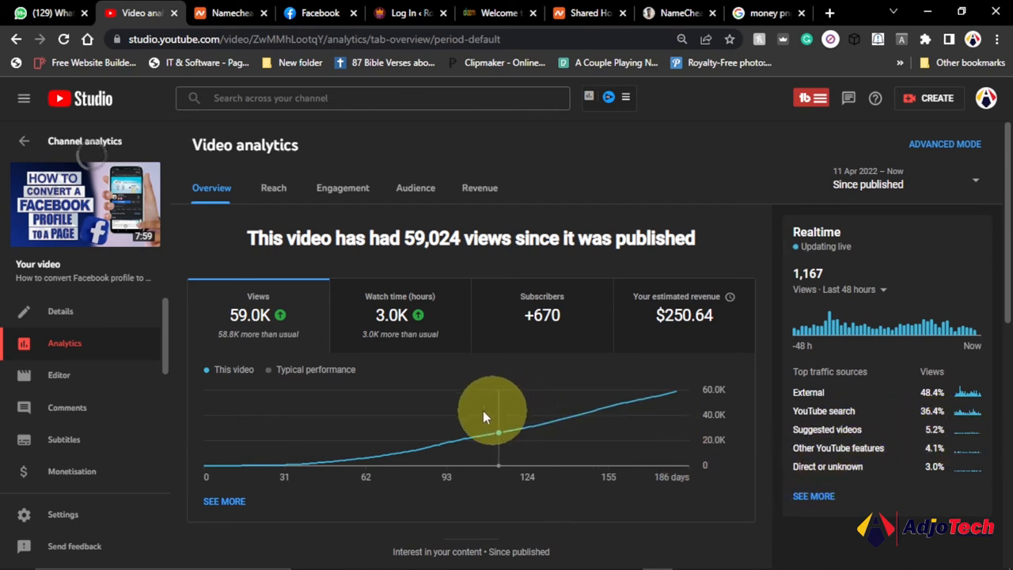
scroll("down", 3)
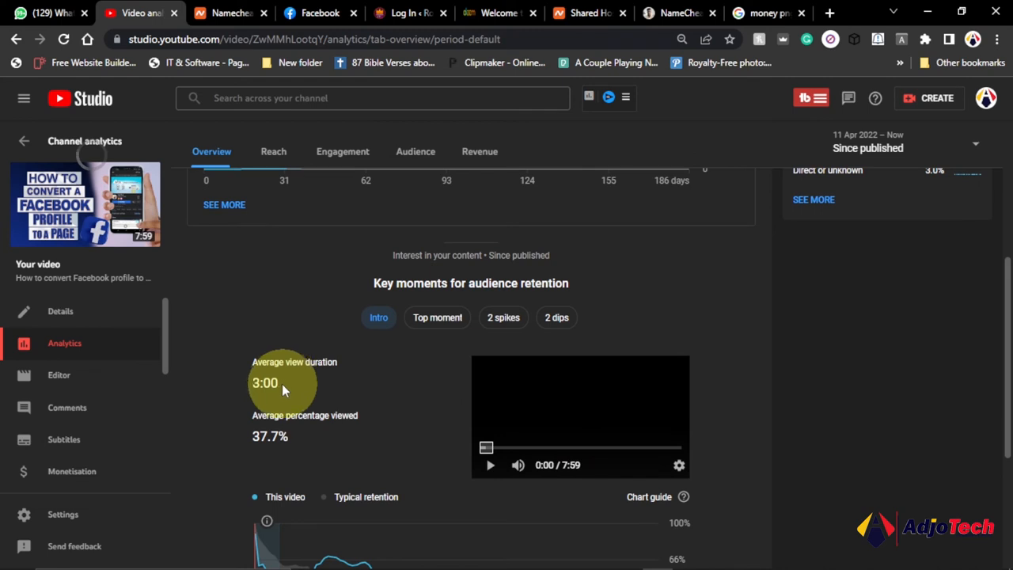
scroll("down", 3)
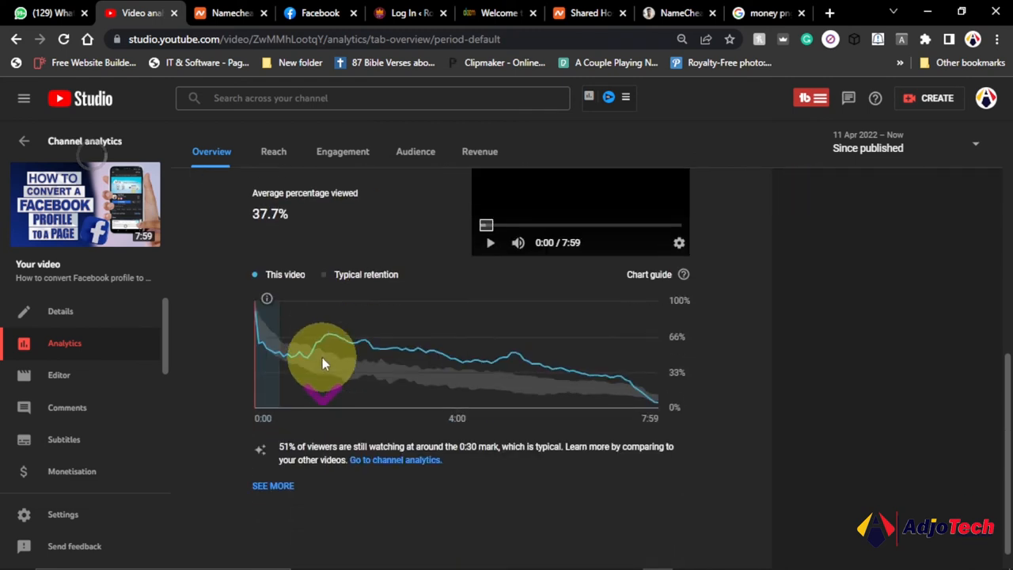
mouse_move(488, 351)
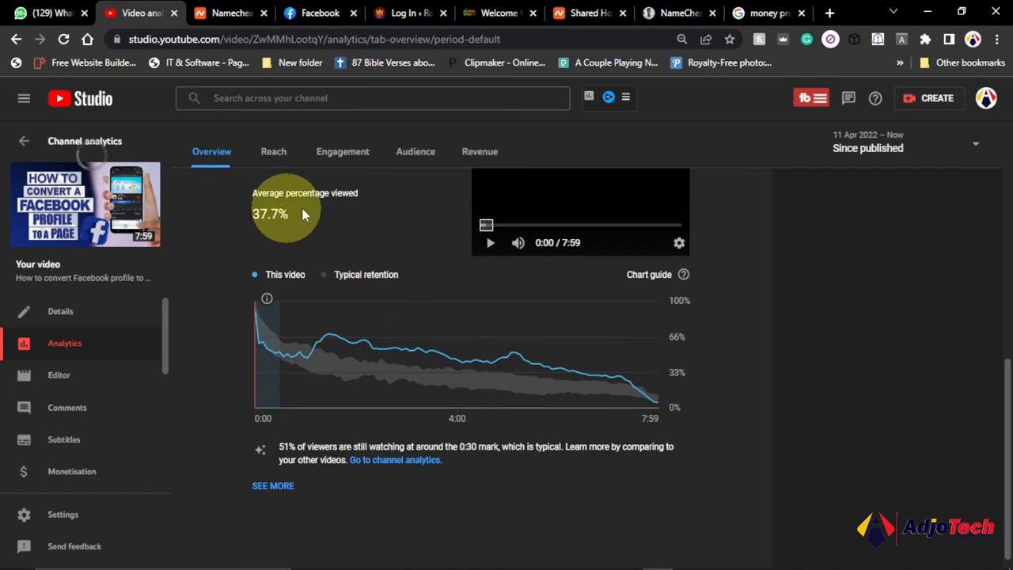
mouse_move(440, 388)
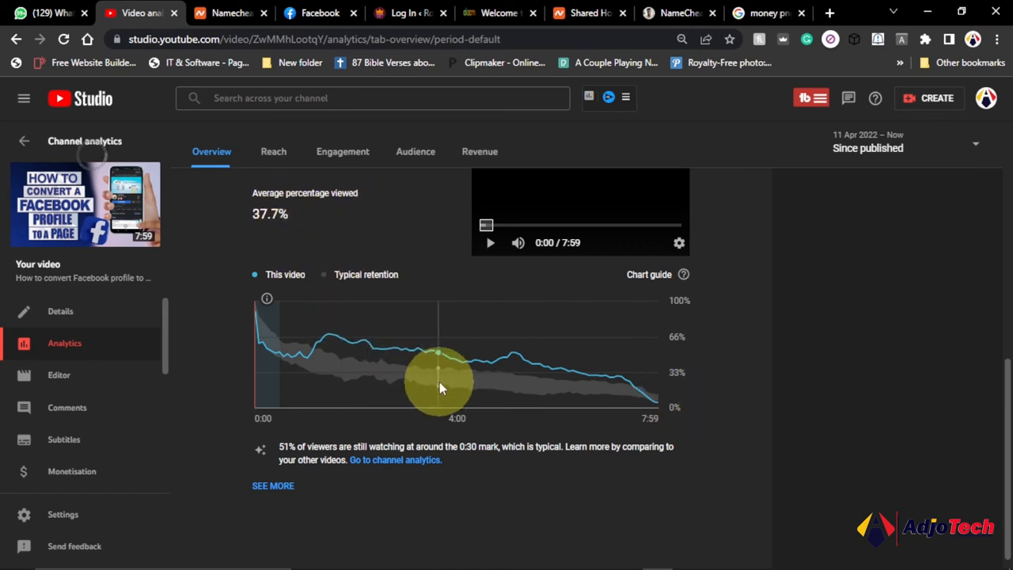
scroll("down", 3)
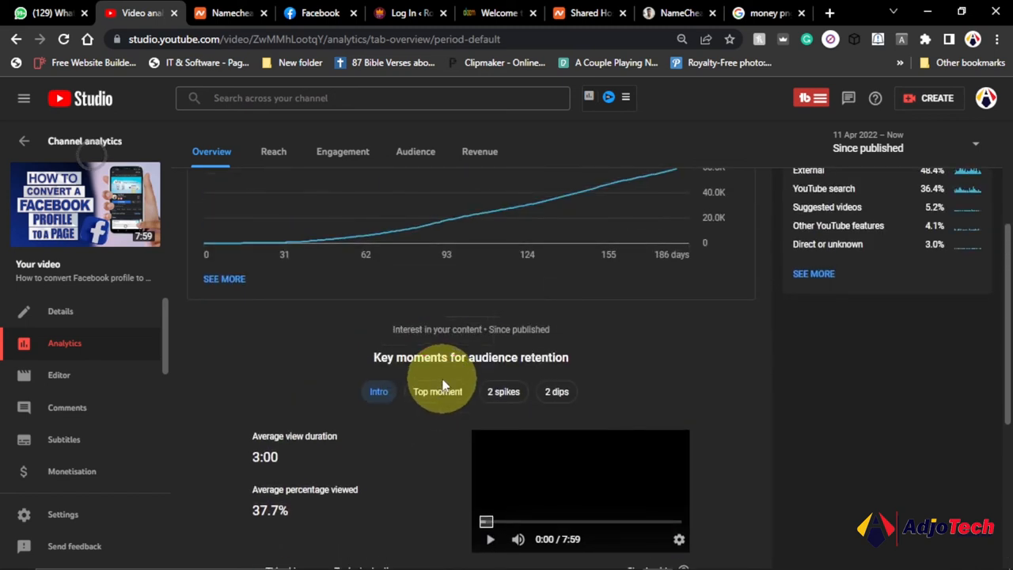
mouse_move(325, 341)
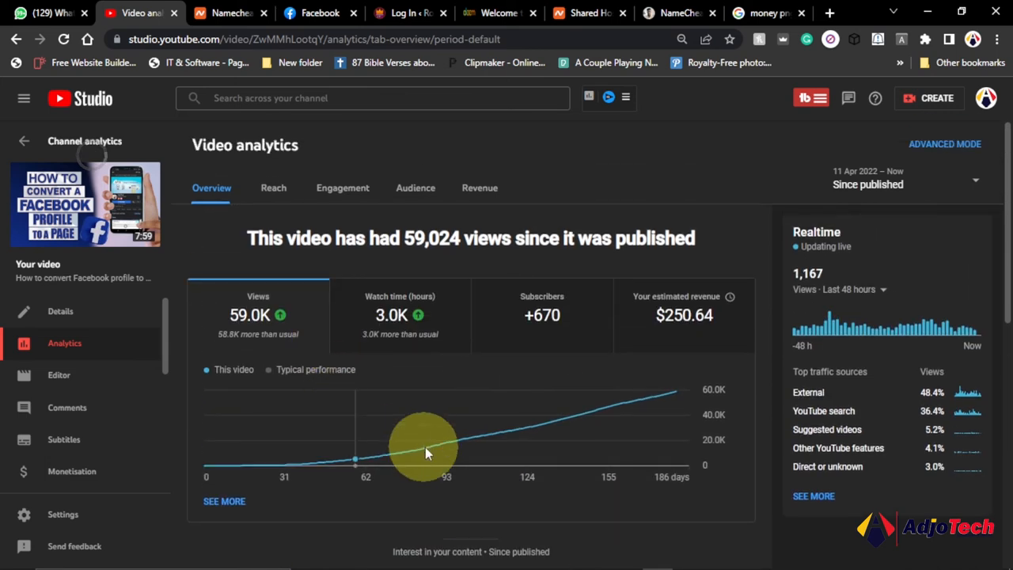
mouse_move(396, 472)
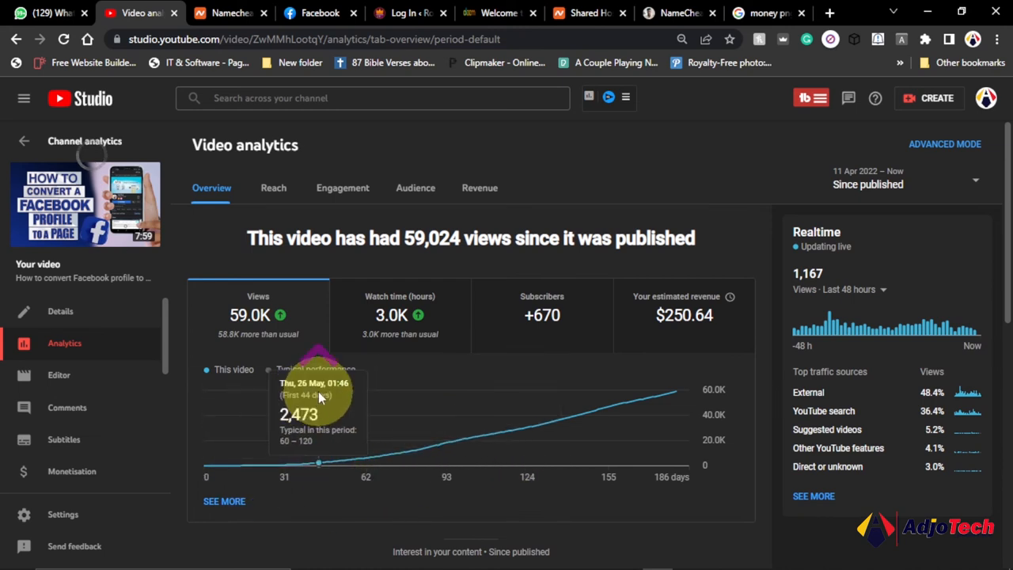
mouse_move(261, 288)
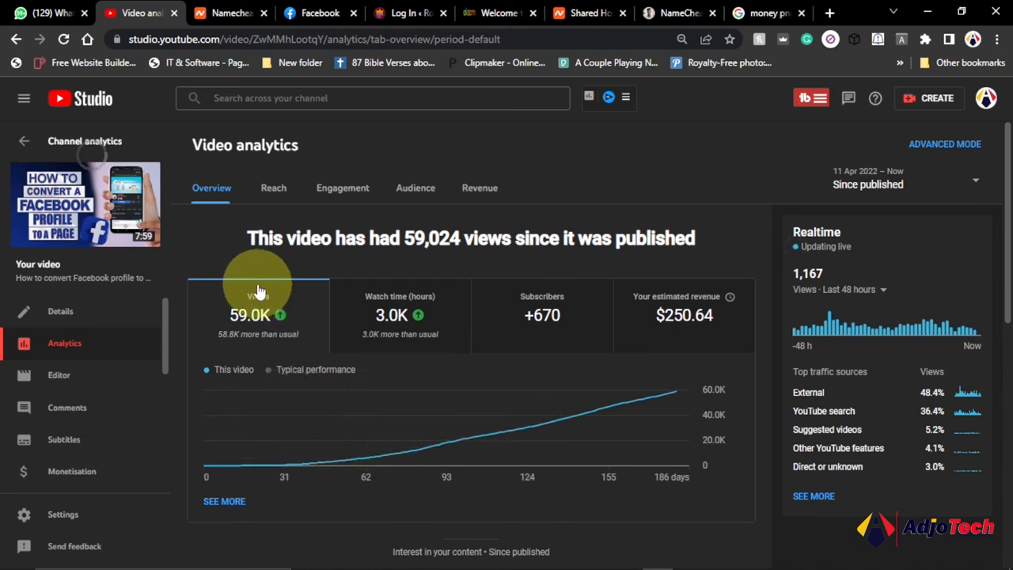
mouse_move(497, 410)
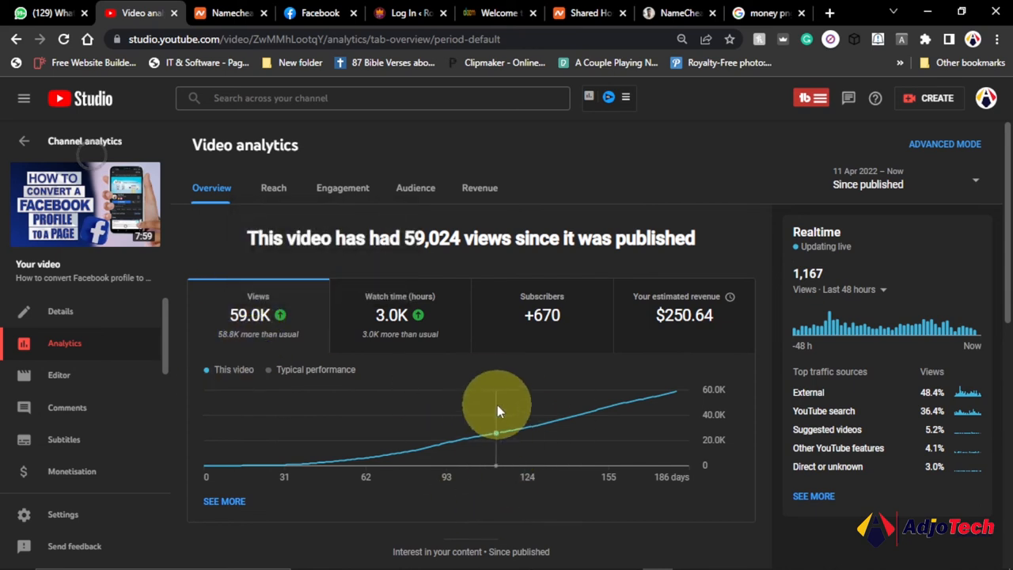
mouse_move(495, 409)
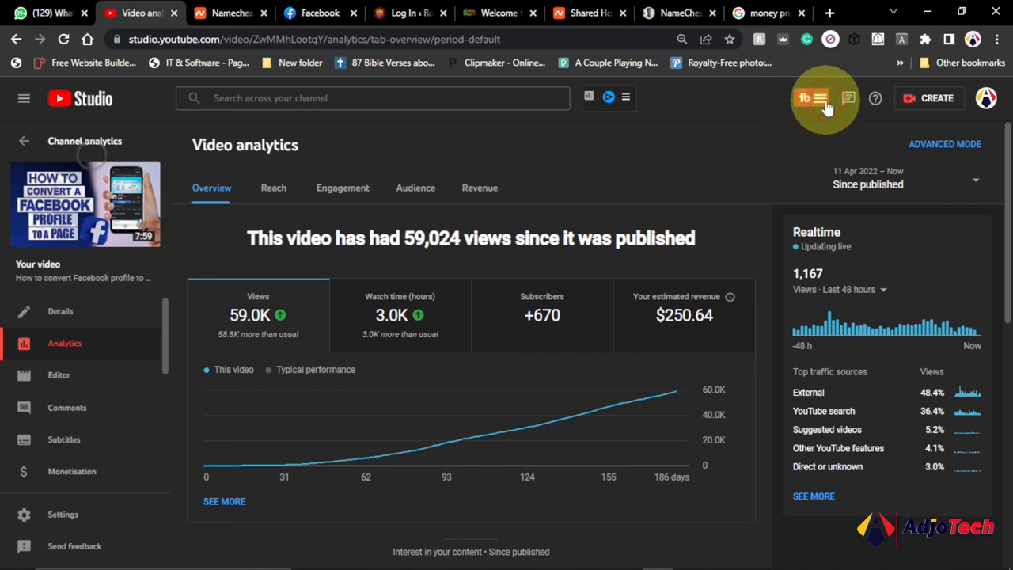
Show the TubeBuddy Starter-license tools panel: SEO Studio, Tag Lists, Keyword Explorer, Click Magnet.
left_click(804, 98)
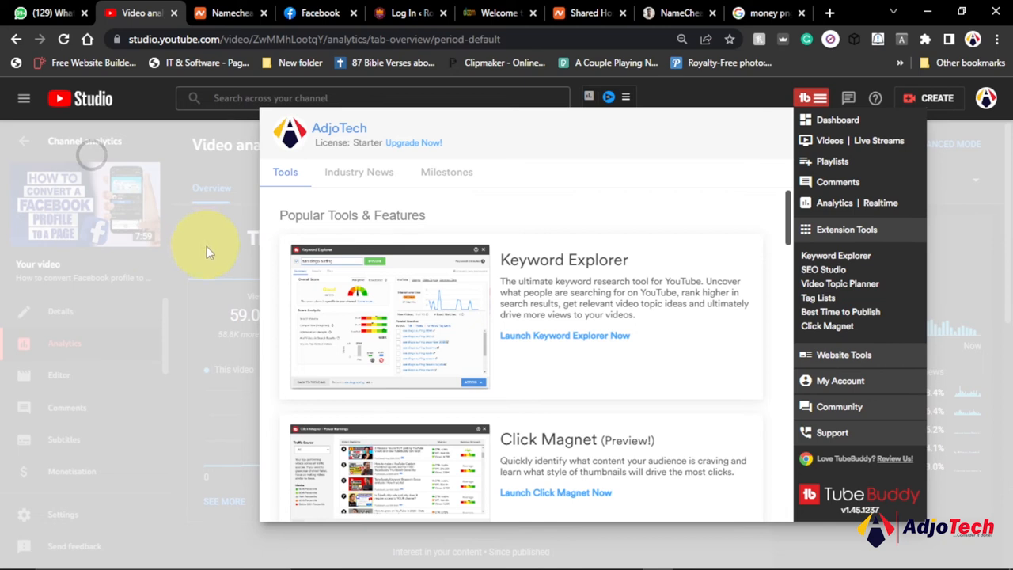
mouse_move(688, 298)
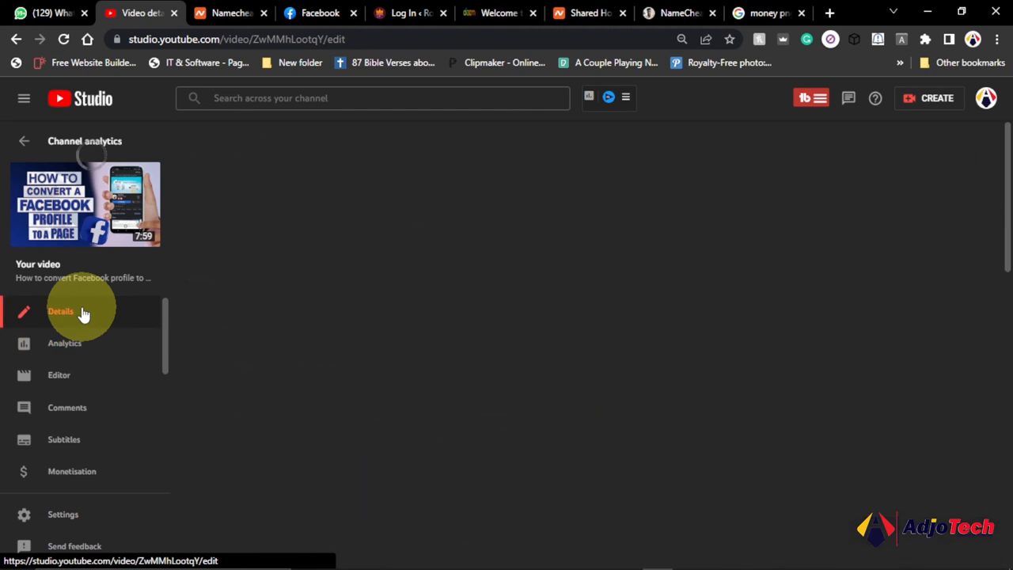
Review the Details page's description, chapters and TubeBuddy-ranked tags, 'convert facebook profile to page' #1.
left_click(60, 310)
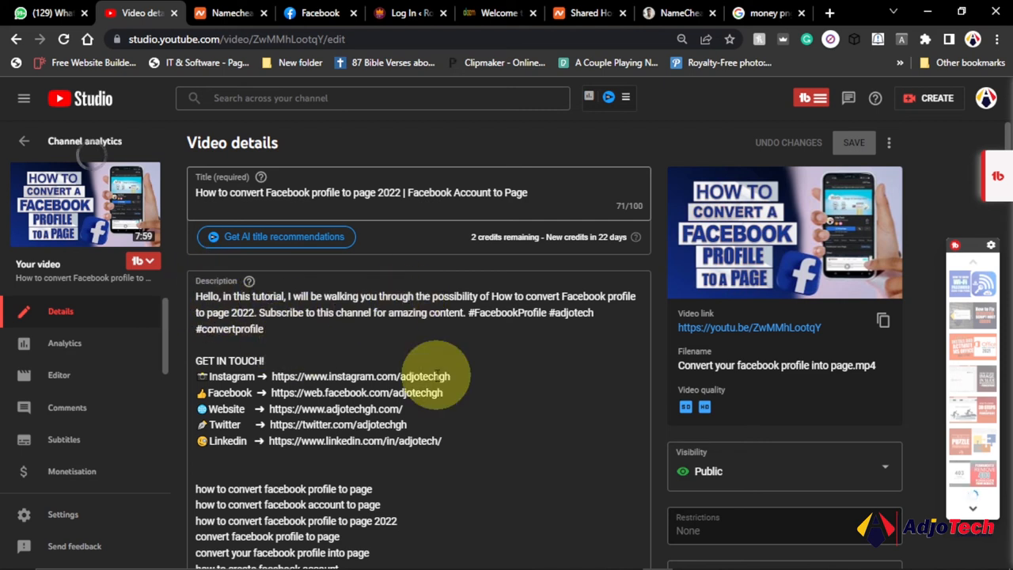
scroll("down", 3)
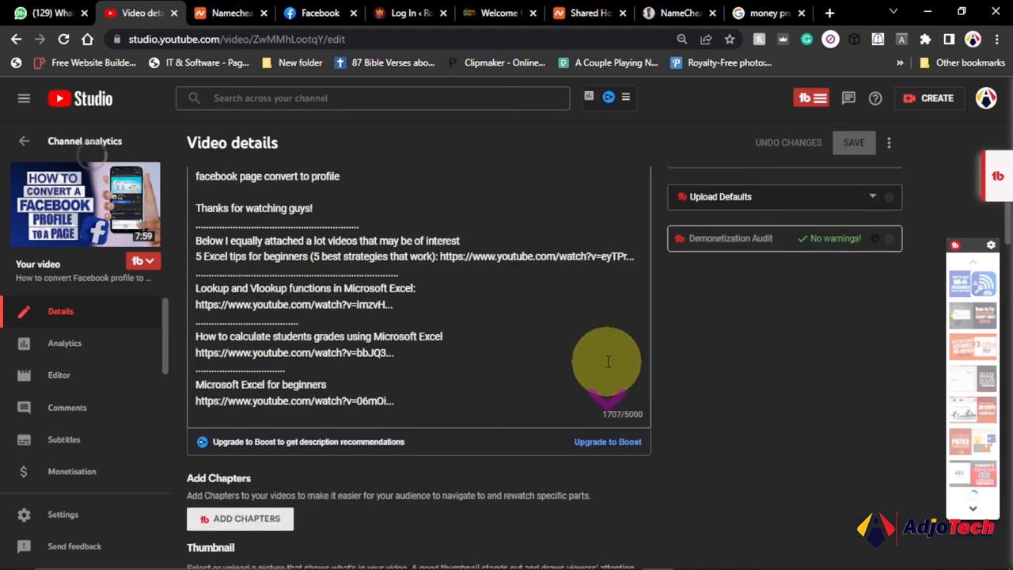
scroll("down", 3)
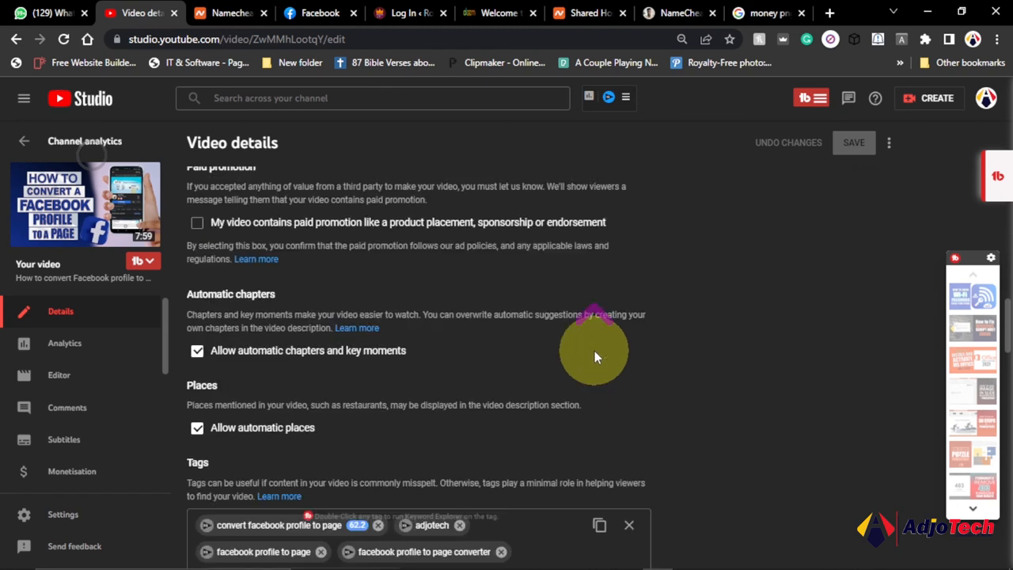
scroll("down", 3)
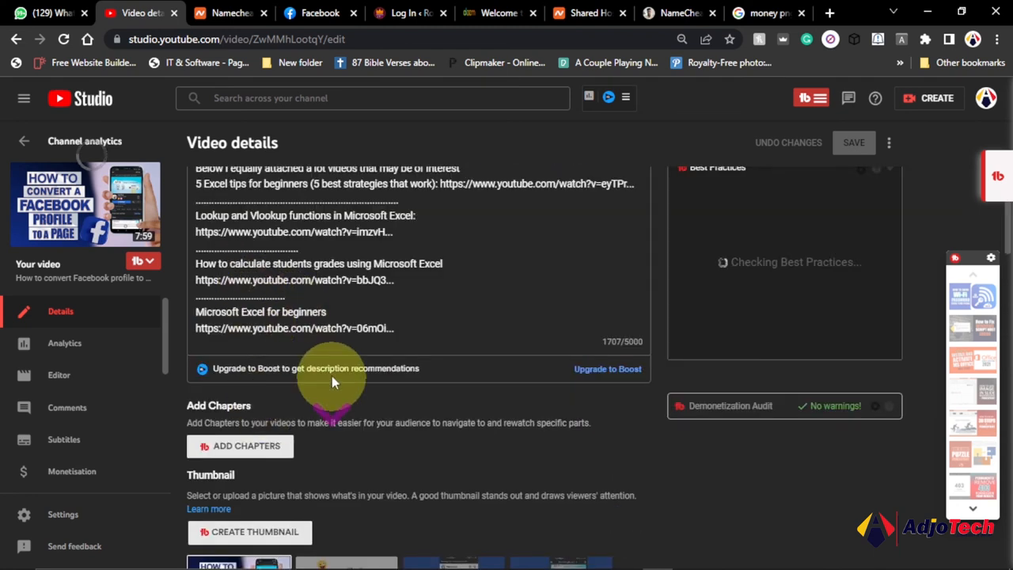
scroll("down", 3)
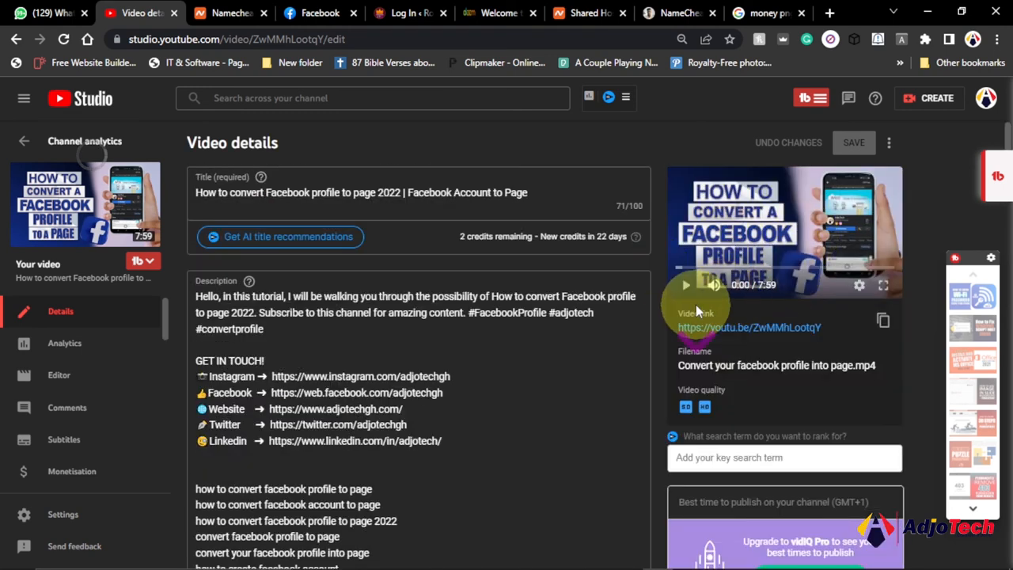
scroll("down", 3)
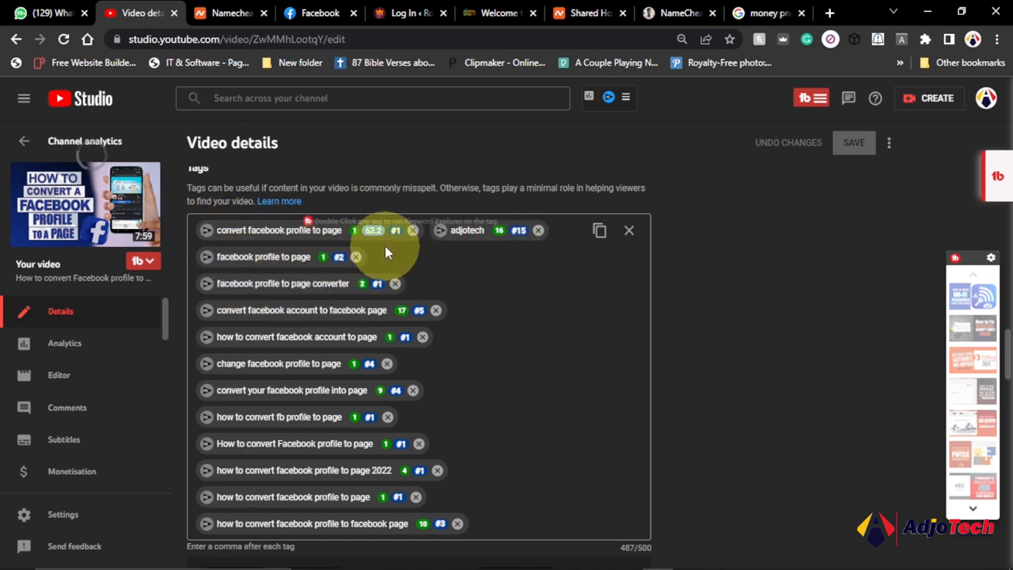
mouse_move(546, 327)
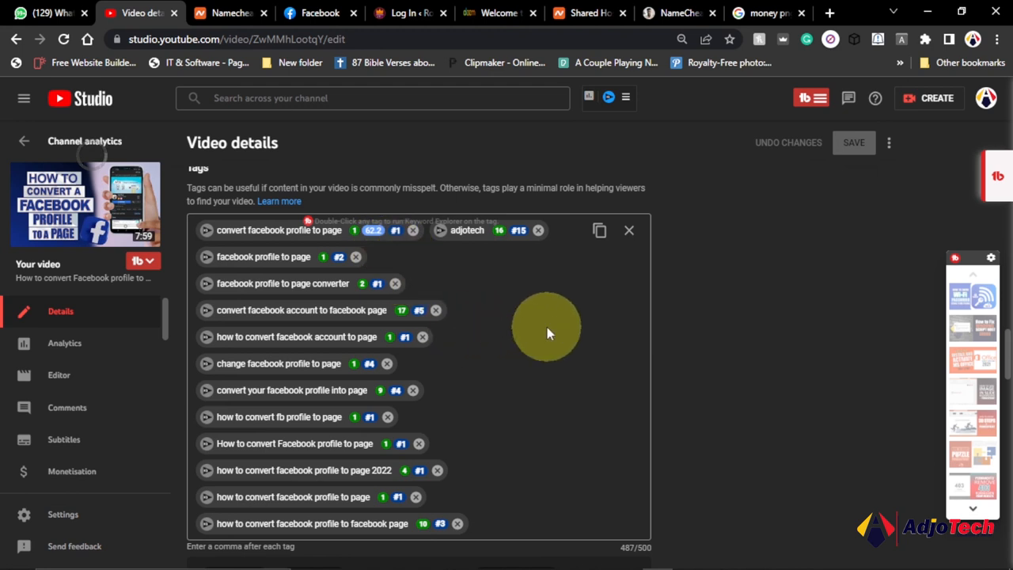
mouse_move(372, 388)
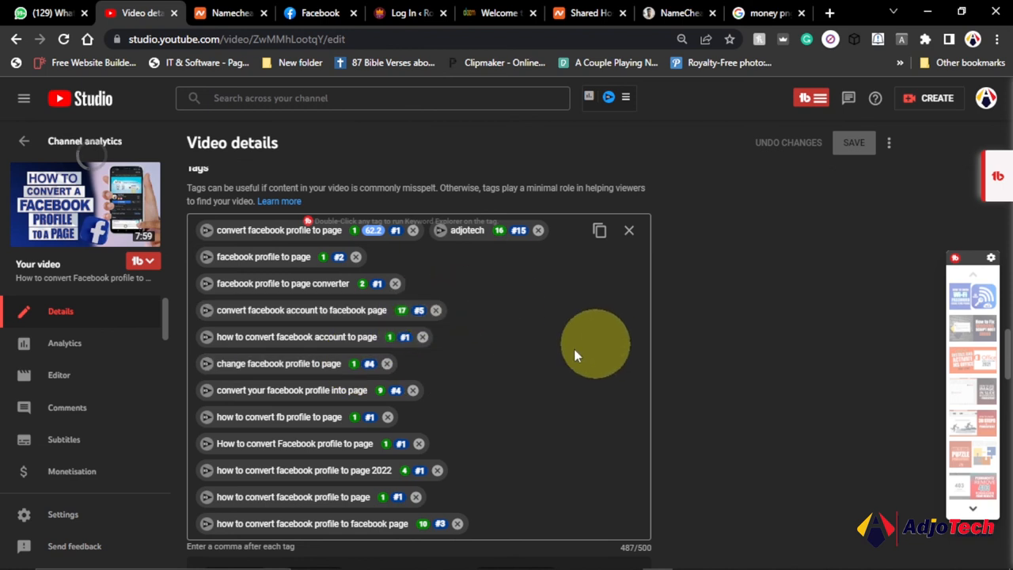
mouse_move(589, 424)
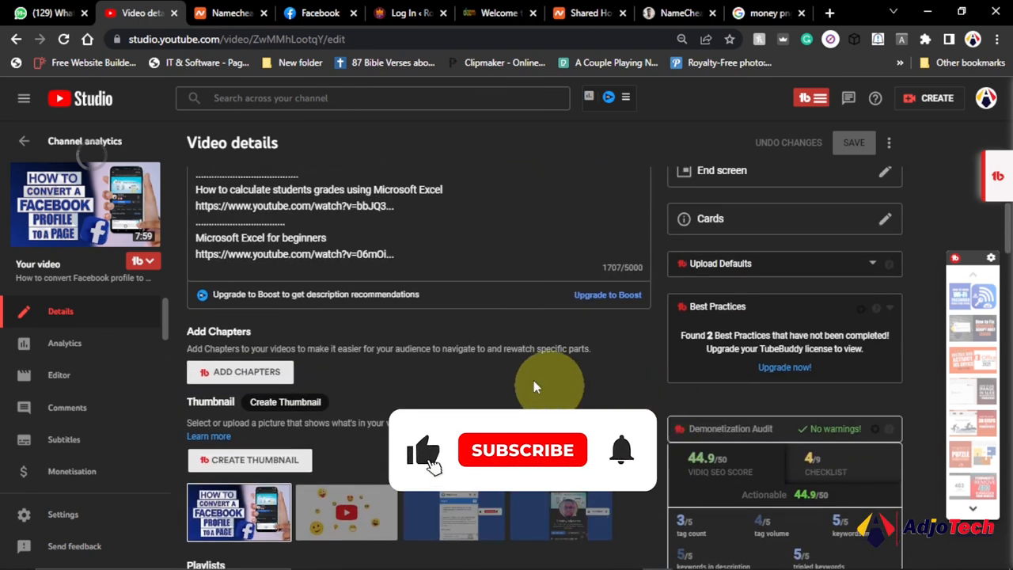
scroll("down", 3)
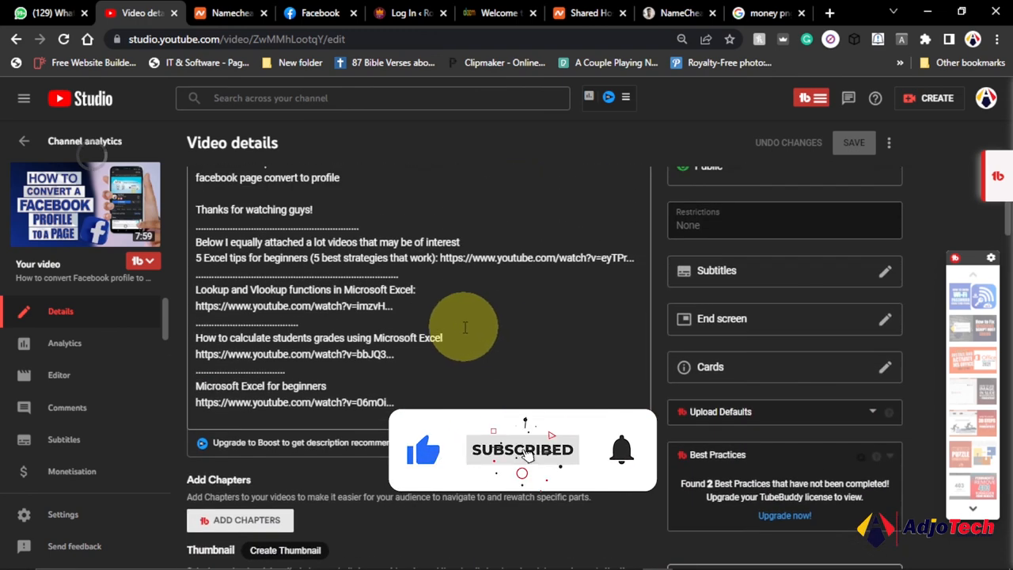